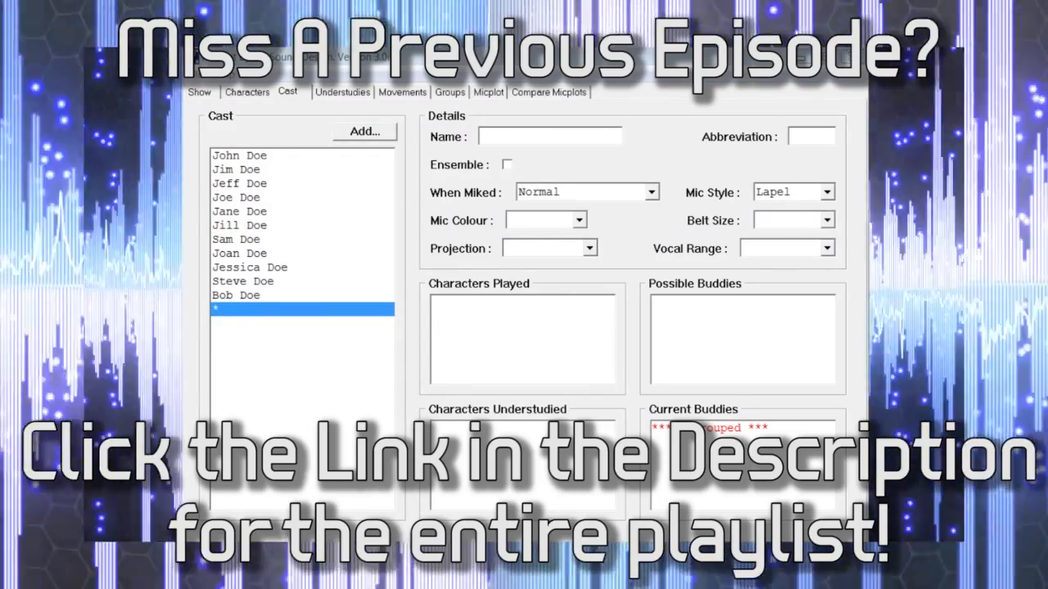
Step: Show the Movements page listing movements 001 onward for On The Town
click(390, 53)
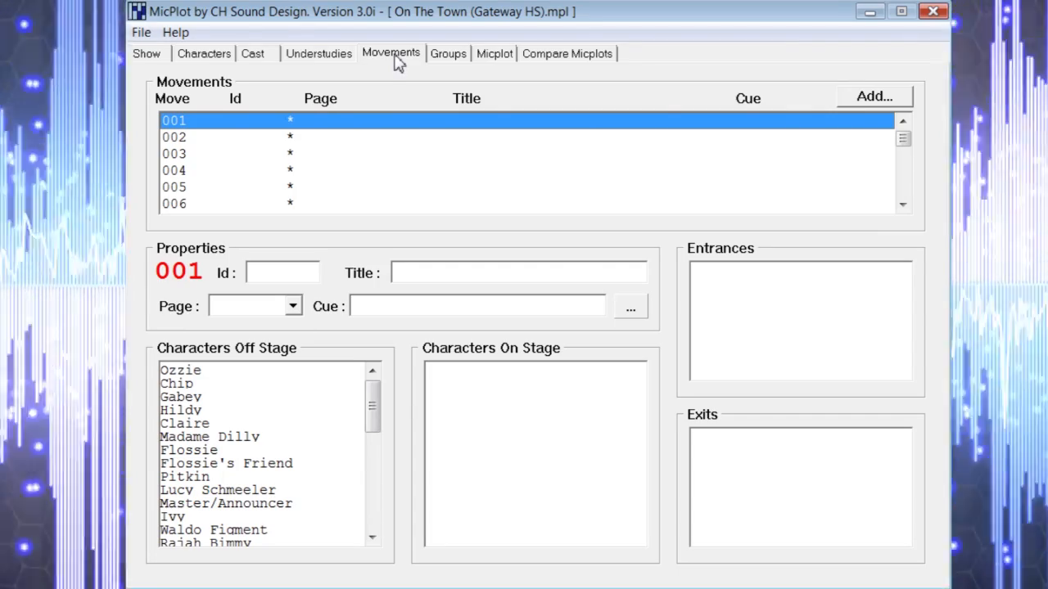
mouse_move(211, 98)
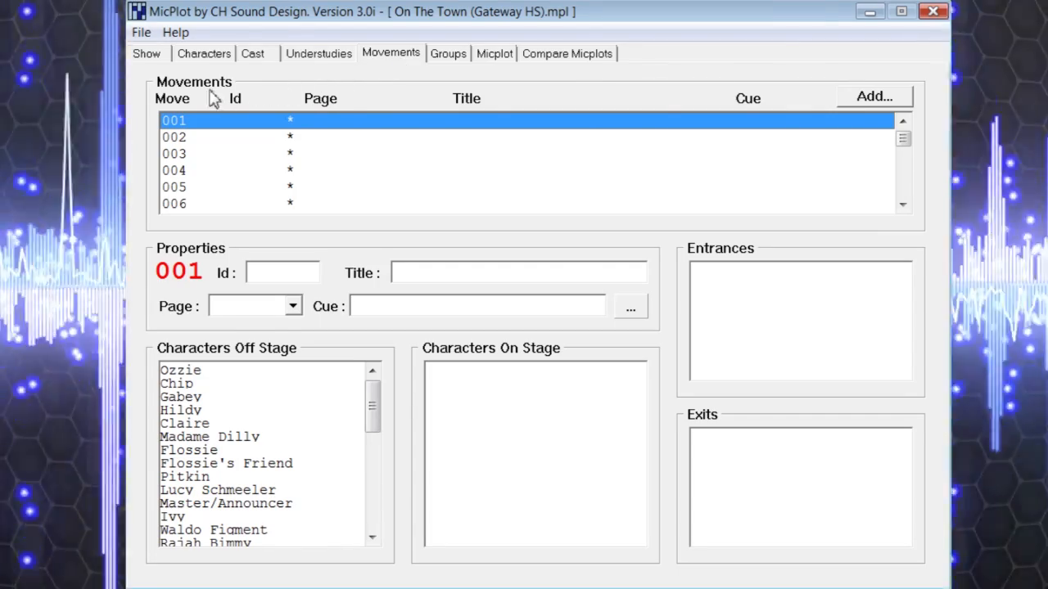
mouse_move(393, 62)
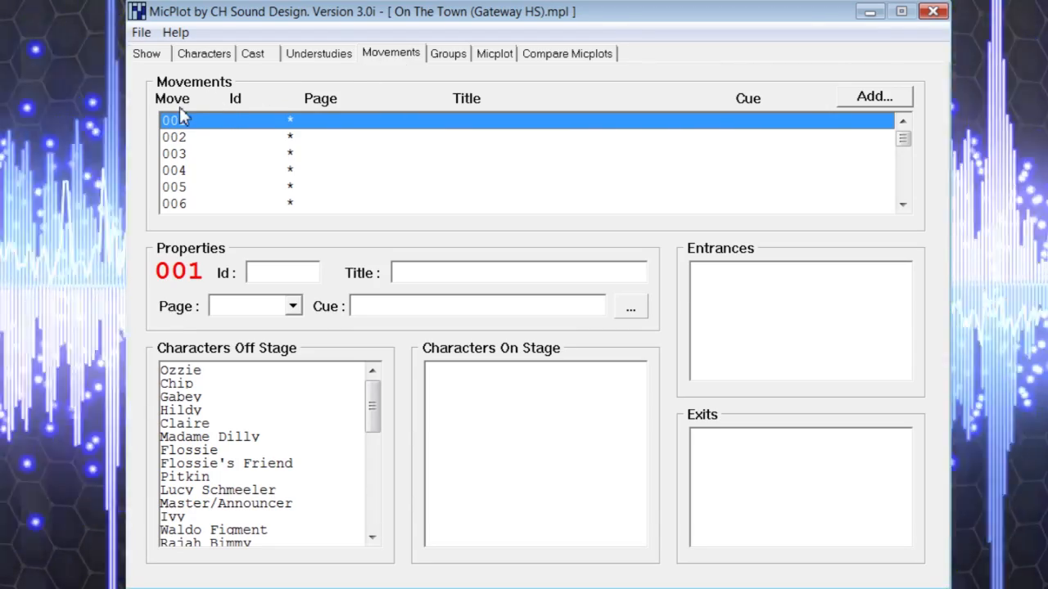
mouse_move(272, 121)
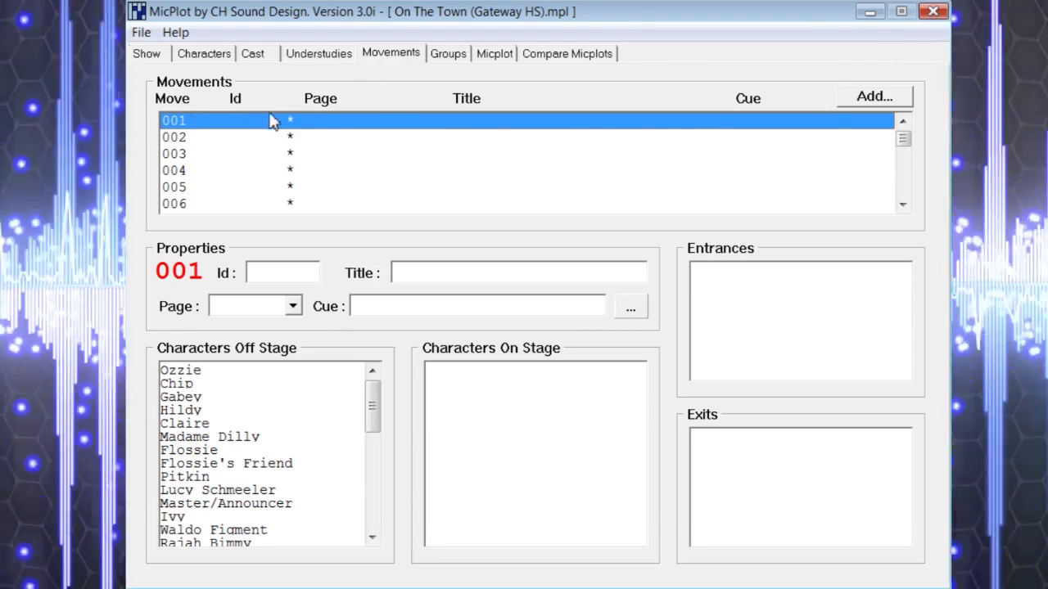
mouse_move(464, 111)
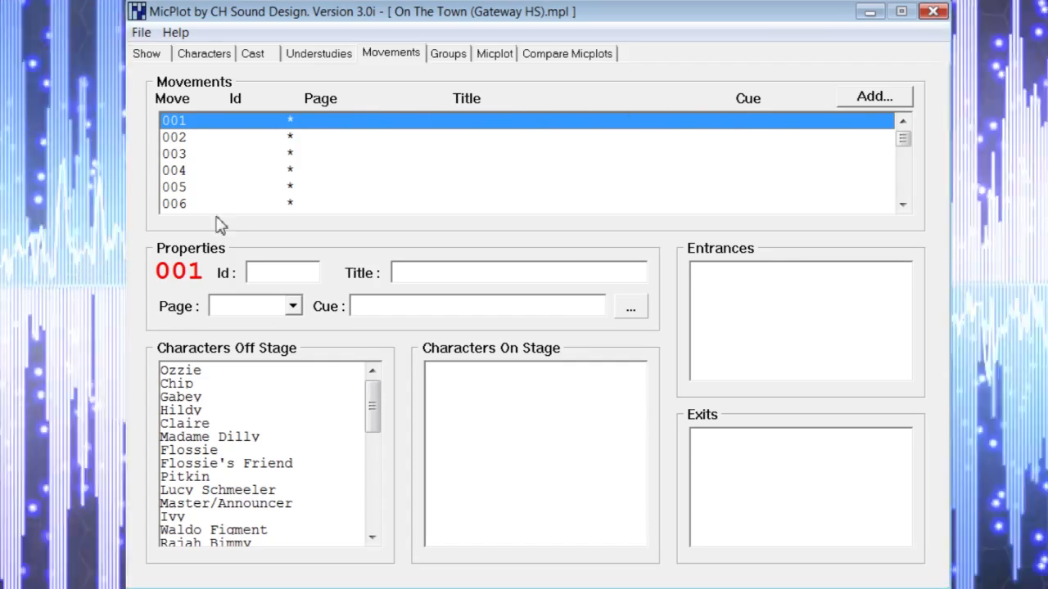
mouse_move(219, 264)
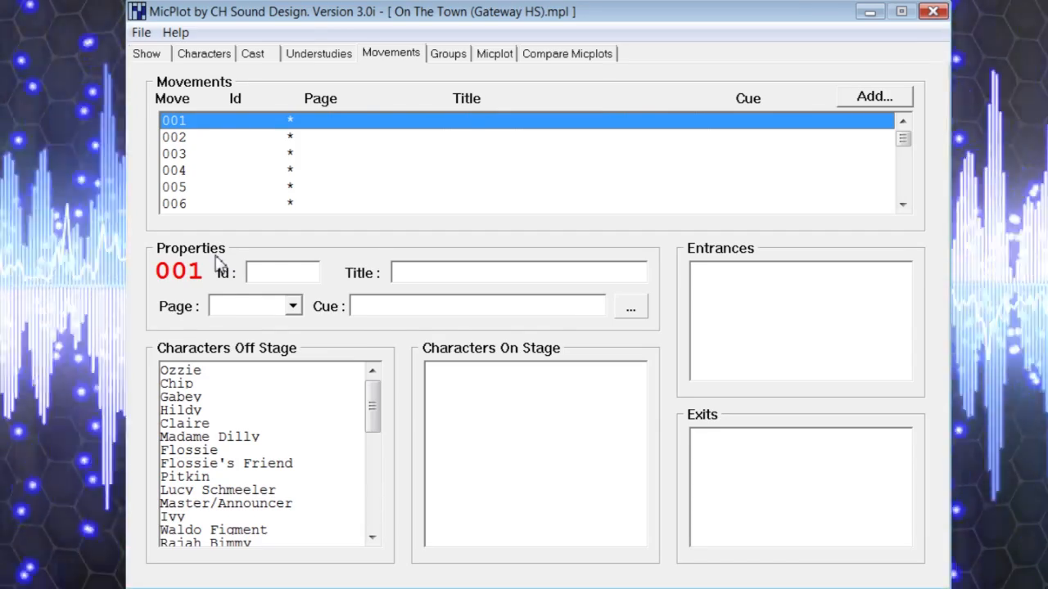
mouse_move(238, 284)
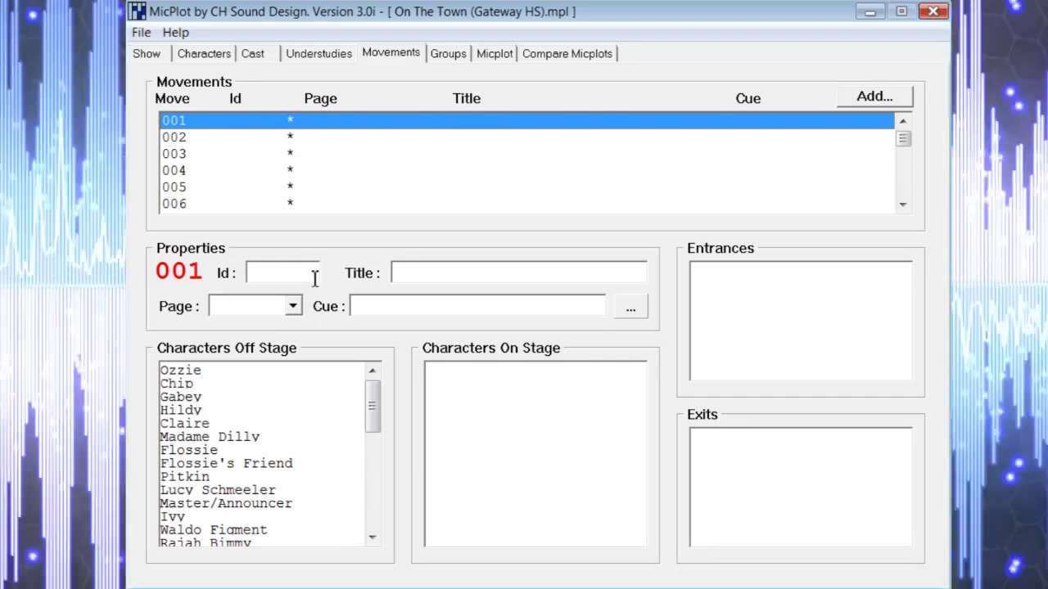
mouse_move(183, 328)
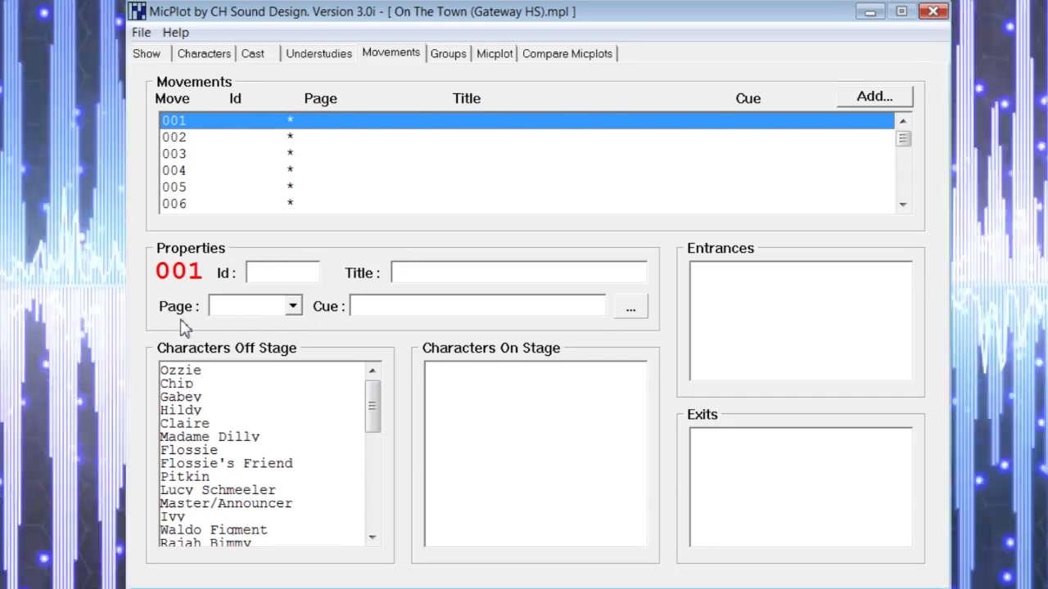
mouse_move(334, 324)
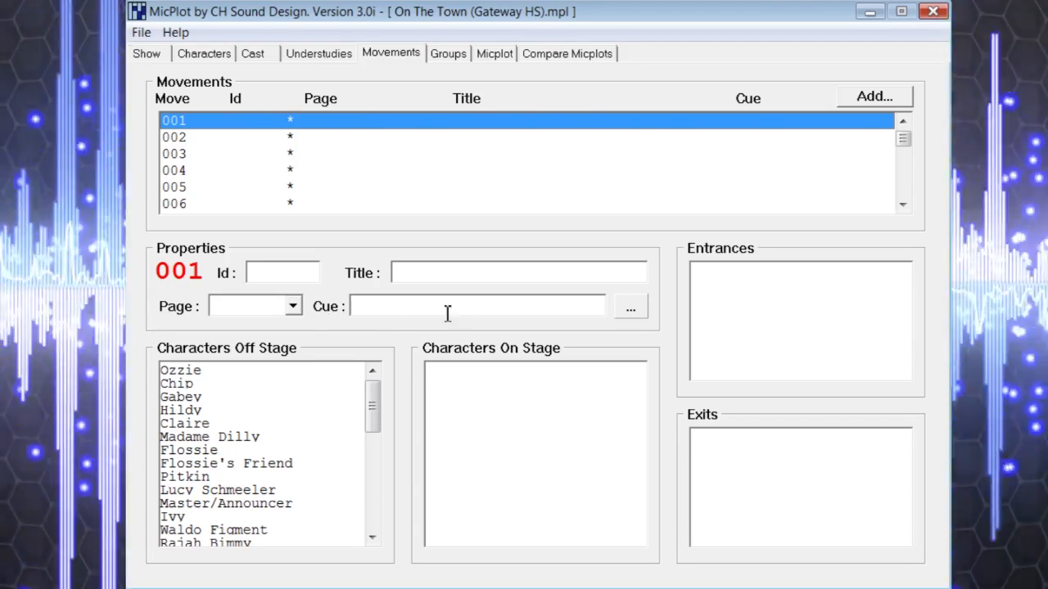
mouse_move(636, 318)
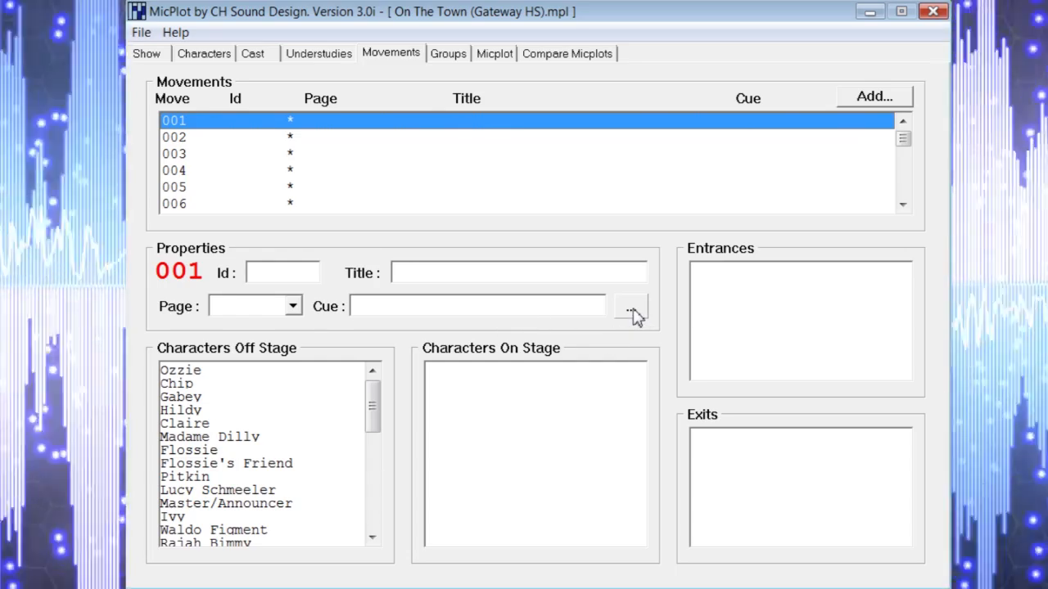
click(631, 306)
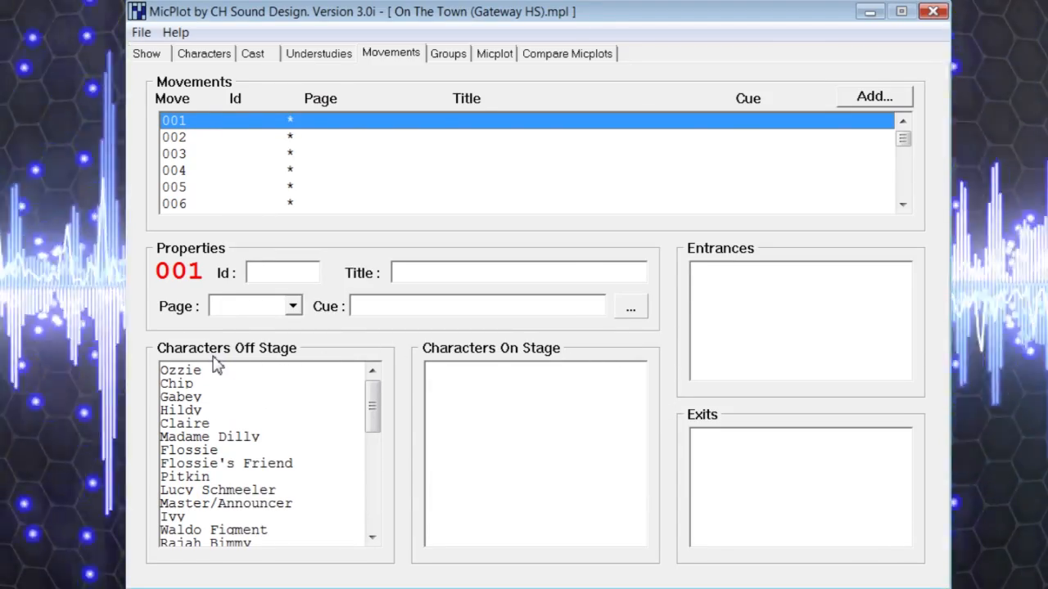
mouse_move(472, 364)
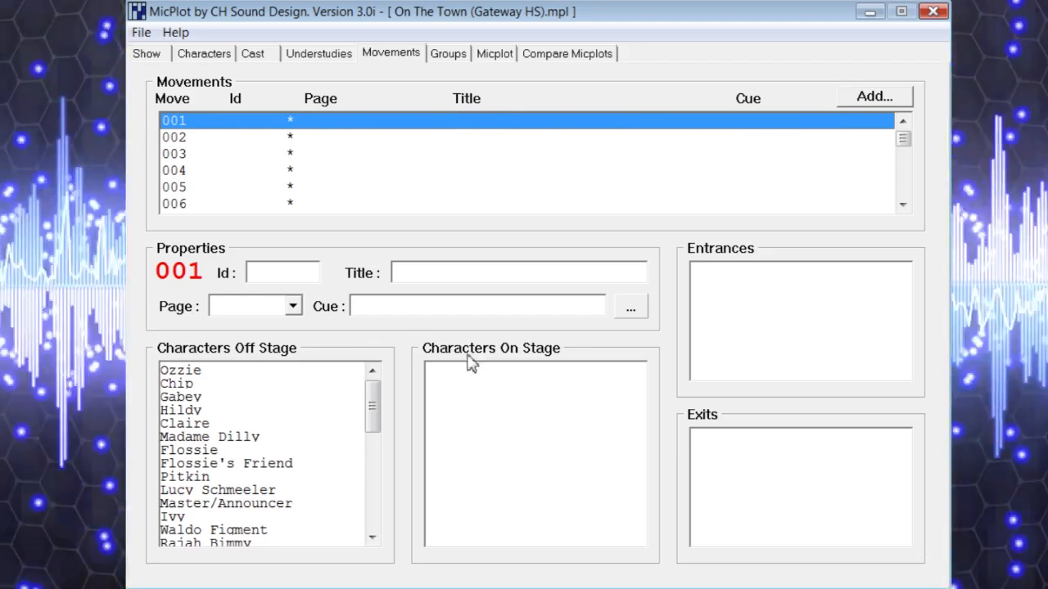
mouse_move(482, 367)
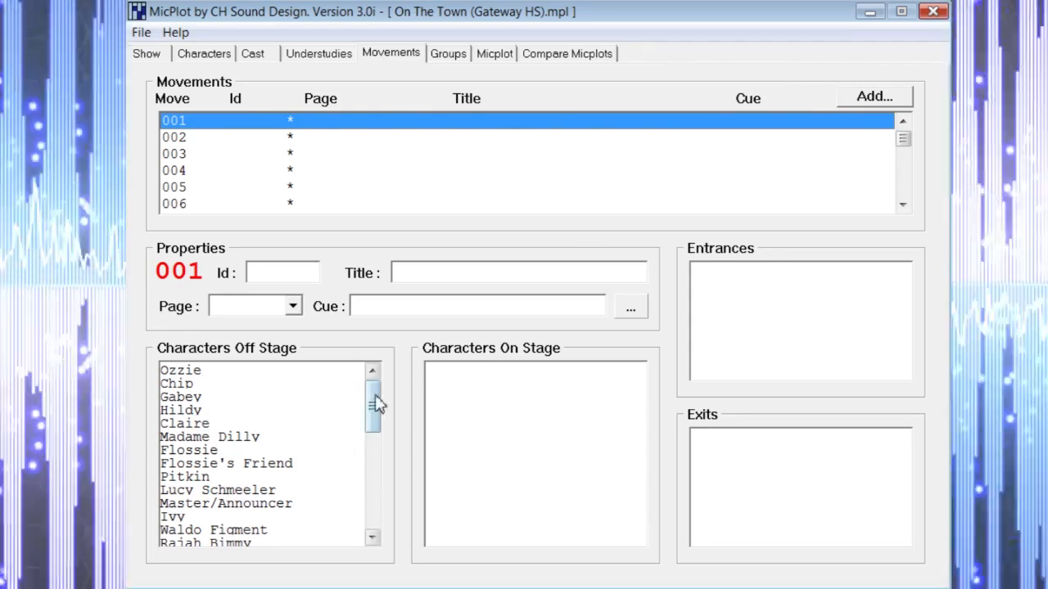
mouse_move(239, 380)
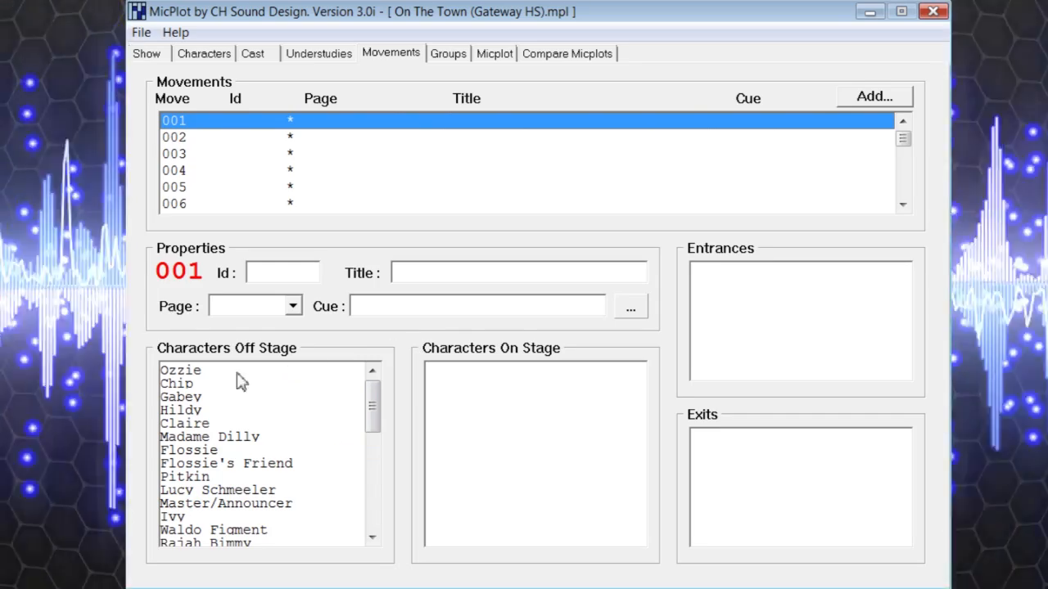
click(181, 370)
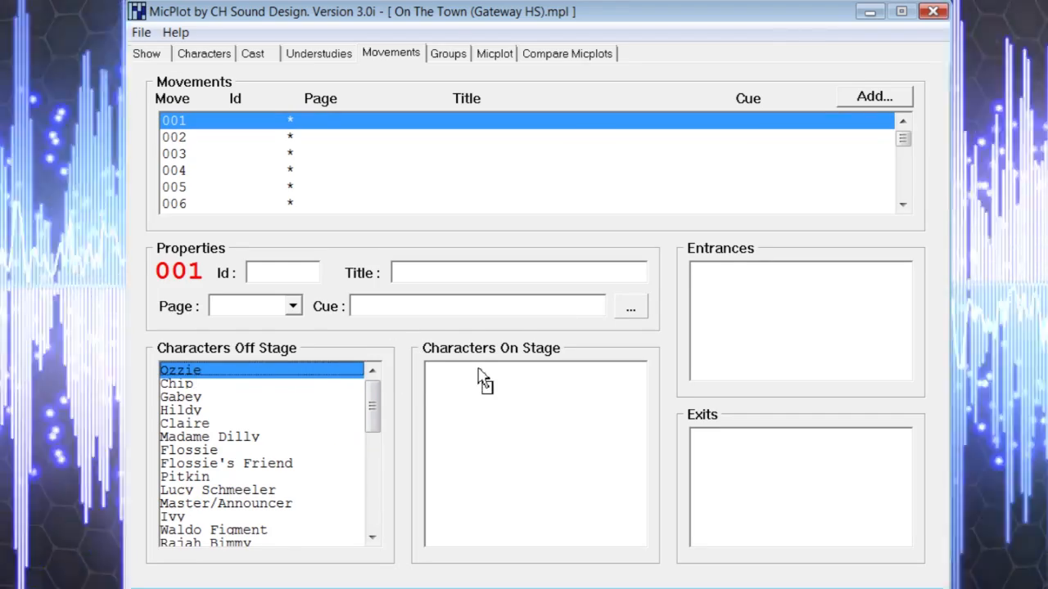
double_click(180, 370)
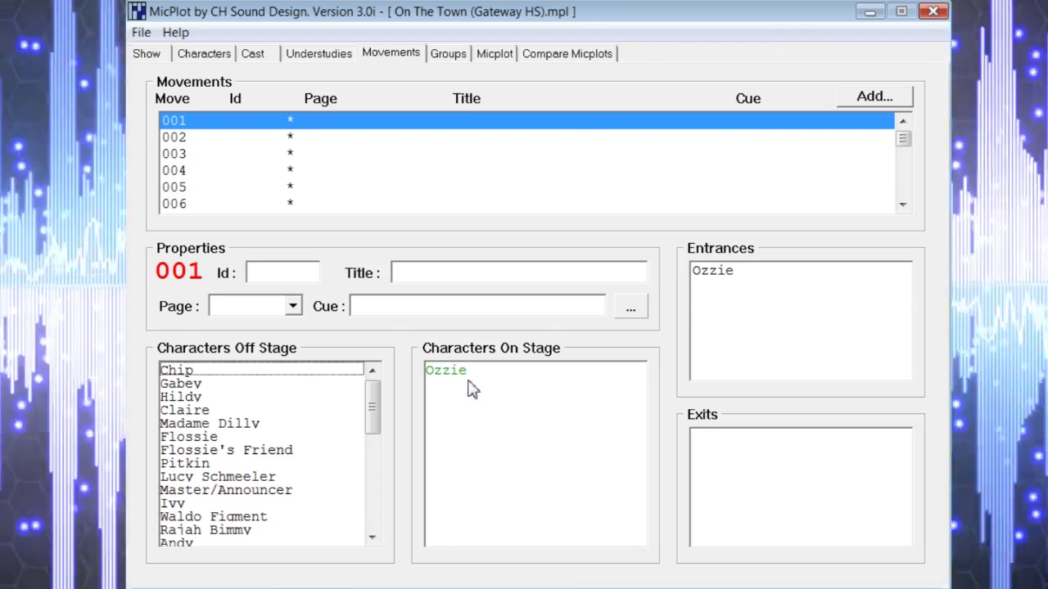
click(445, 370)
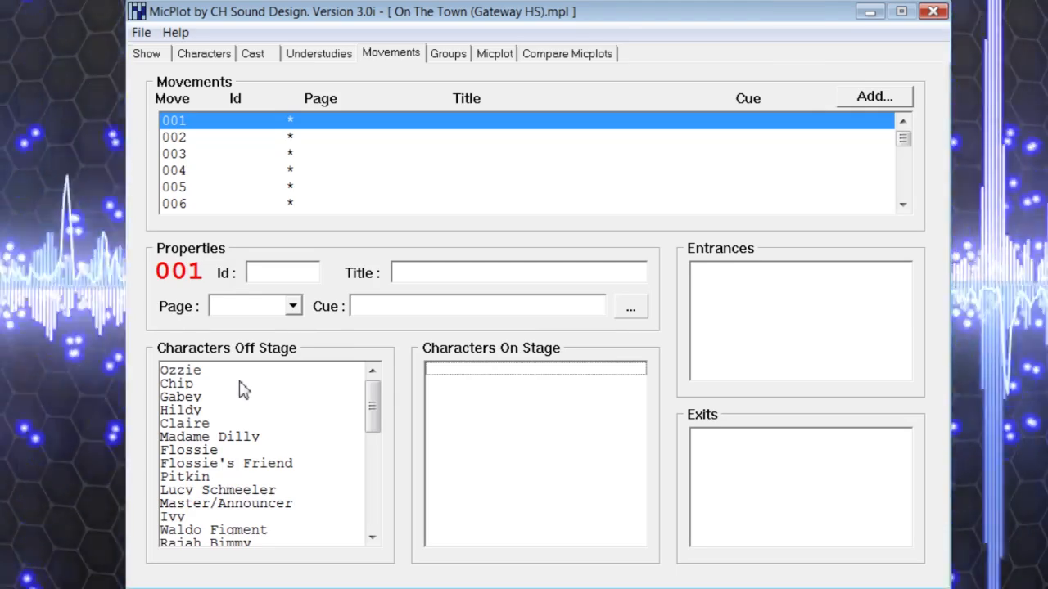
mouse_move(720, 265)
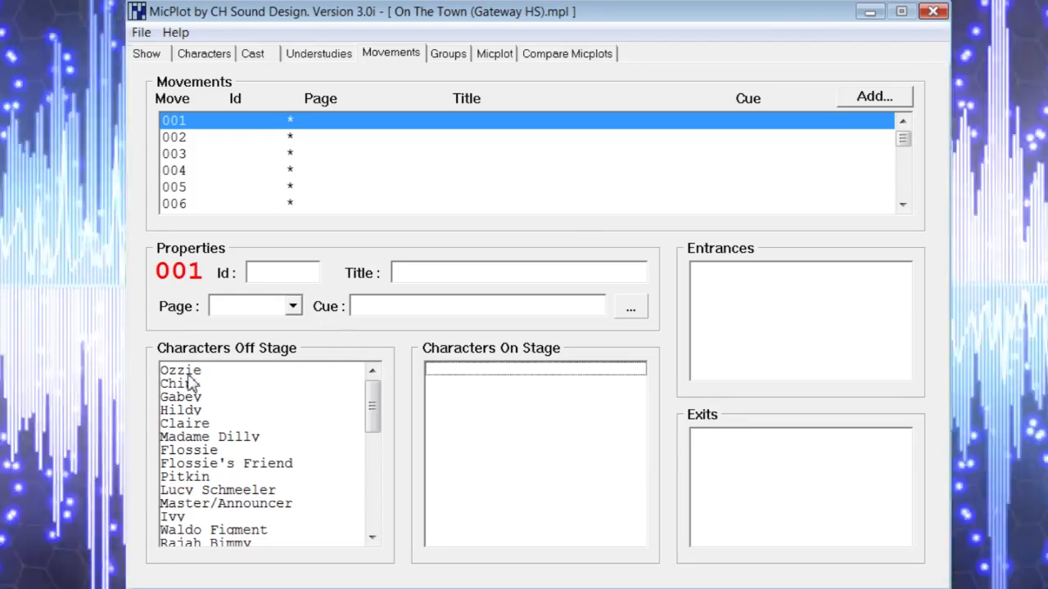
double_click(180, 369)
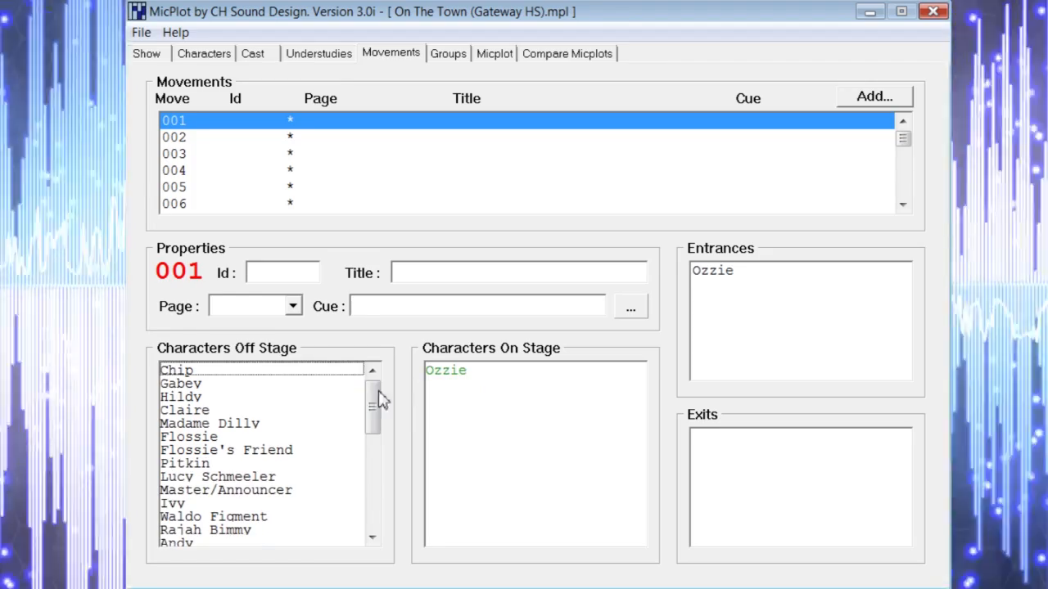
double_click(180, 383)
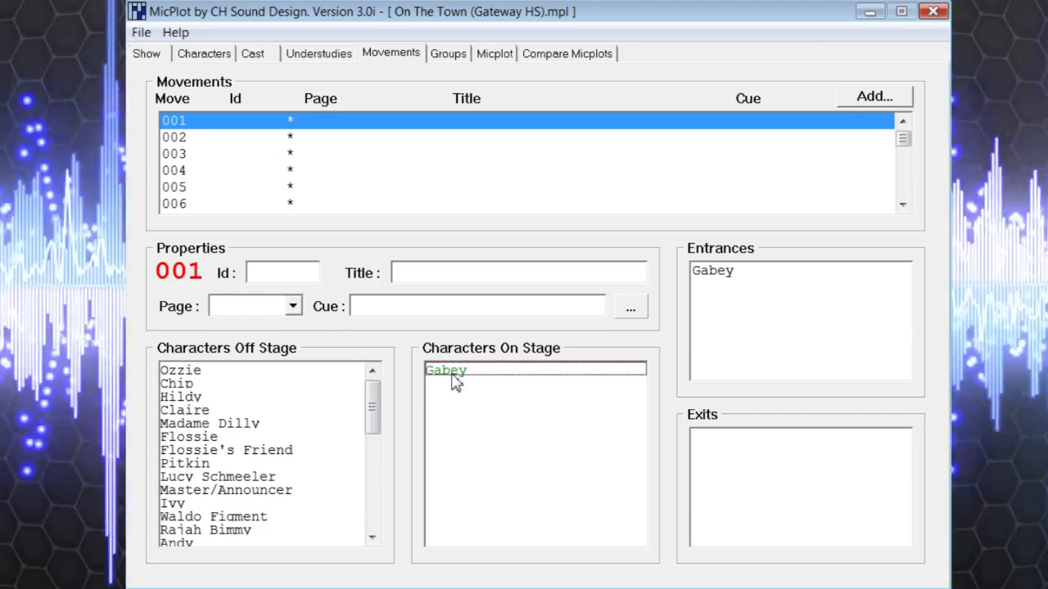
click(445, 370)
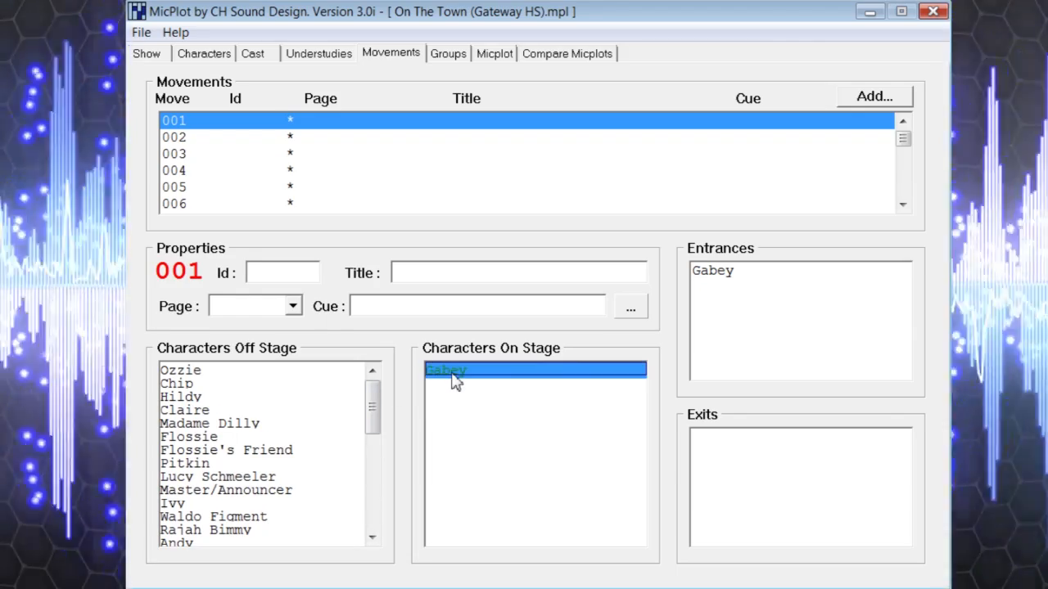
double_click(445, 370)
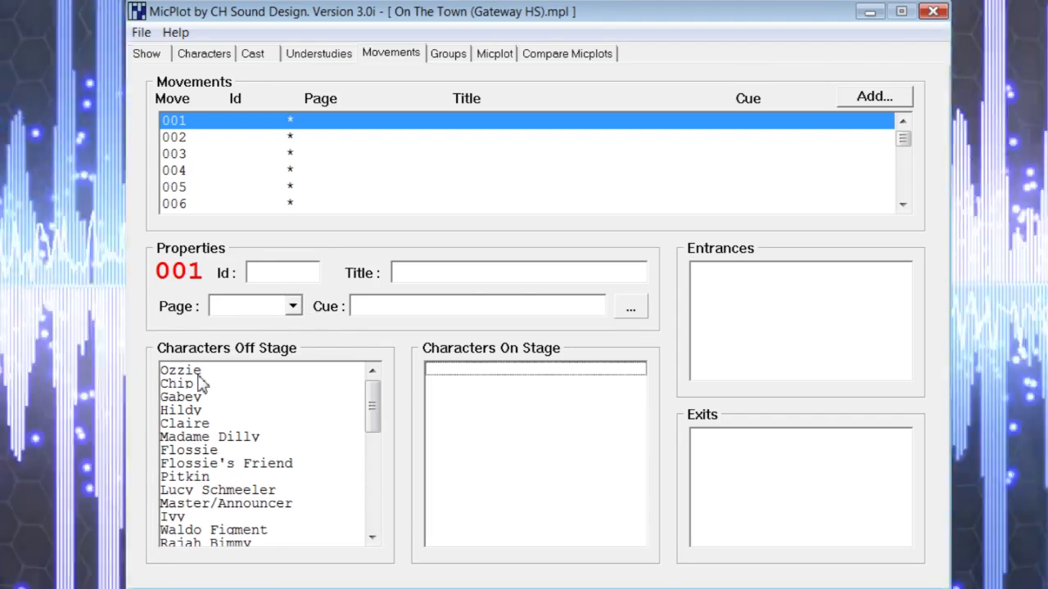
click(180, 370)
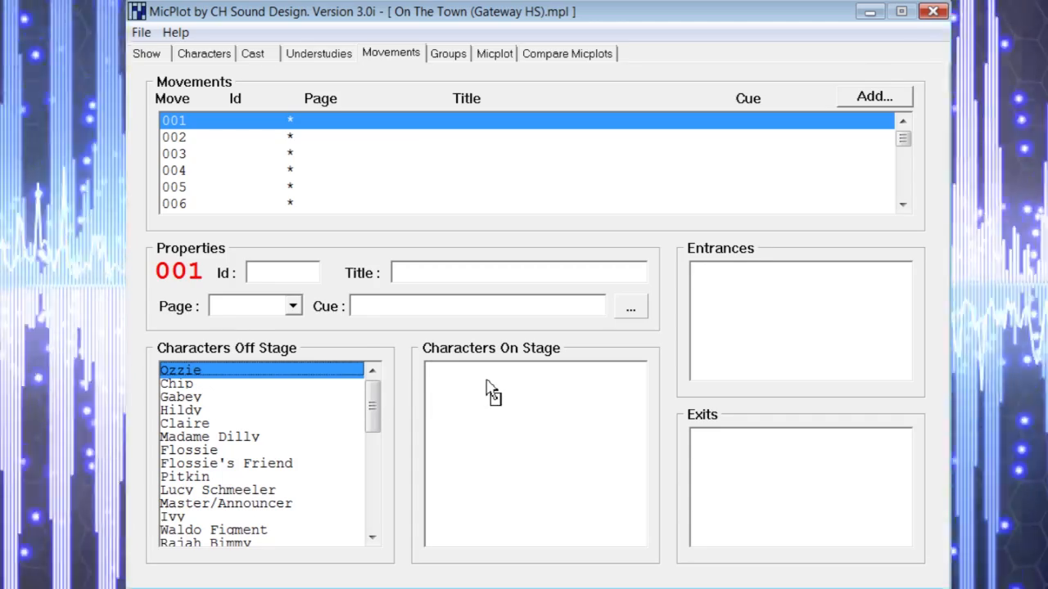
double_click(180, 370)
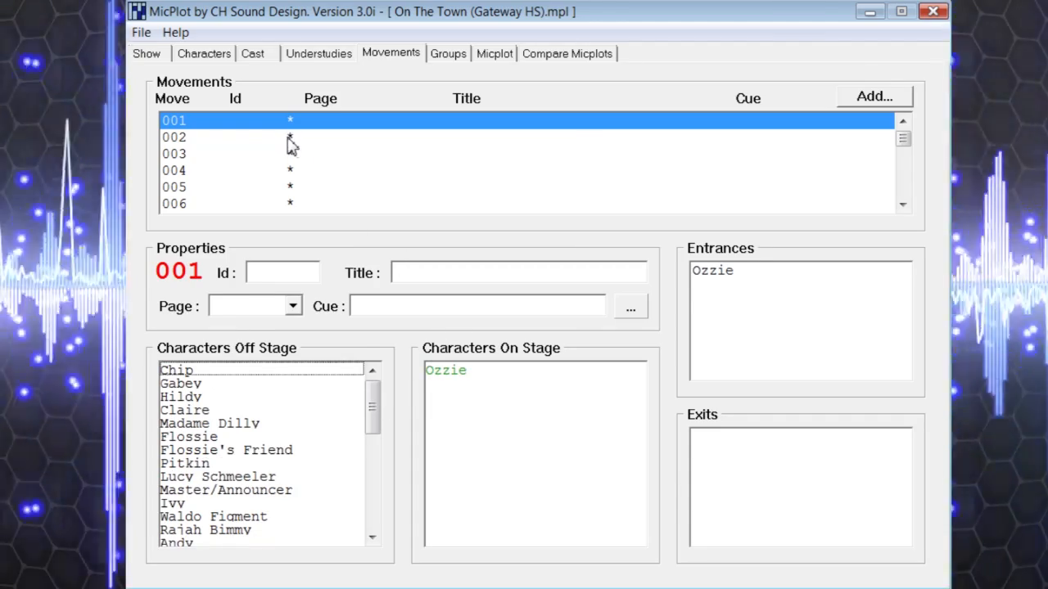
mouse_move(350, 156)
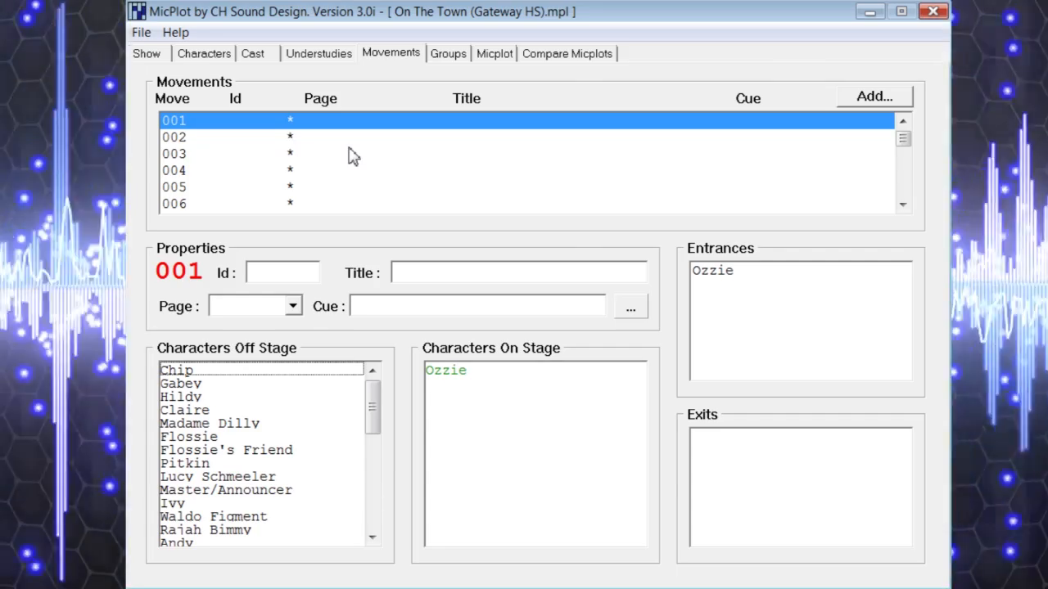
mouse_move(470, 386)
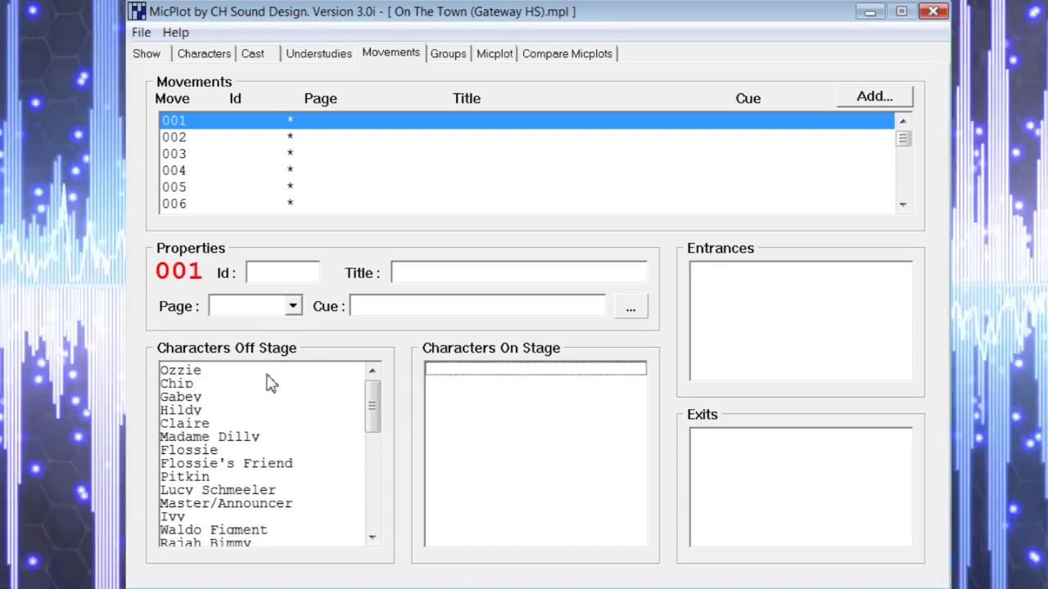
mouse_move(295, 291)
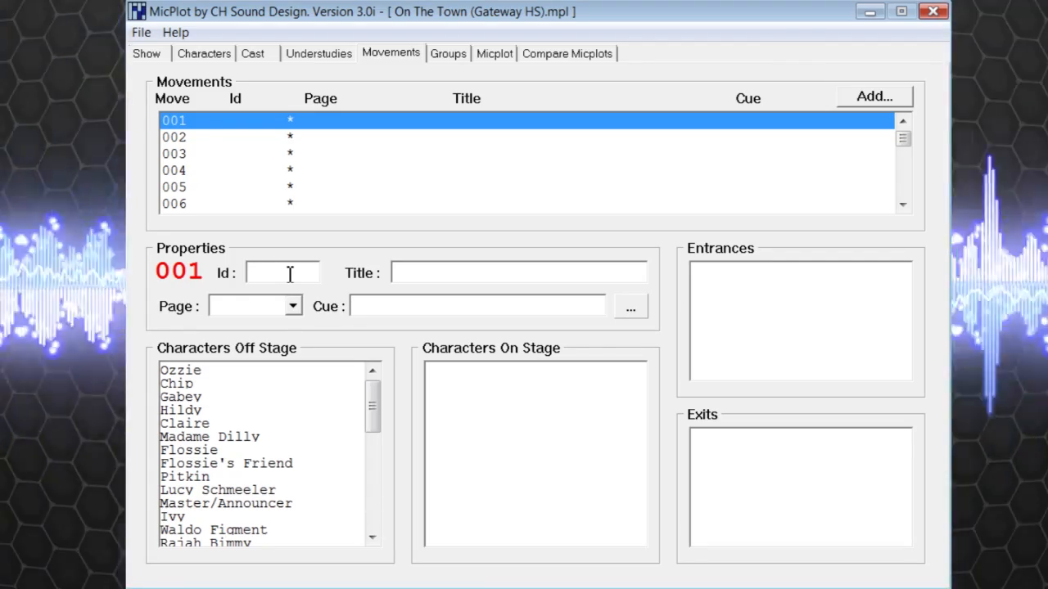
Step: Give movement 001 the Id 2.1
text(2)
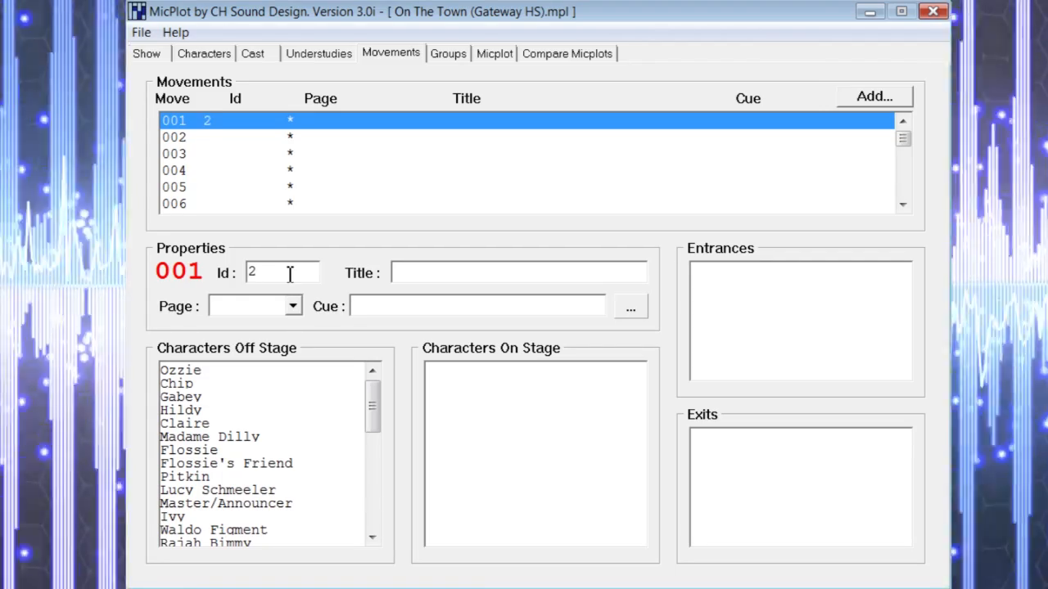
text(.1)
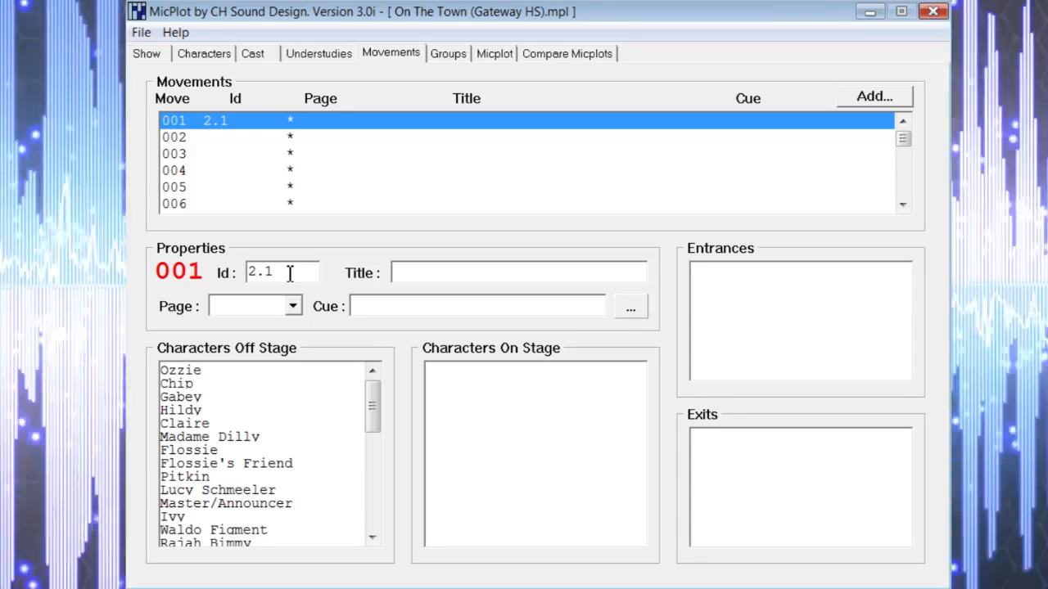
Step: Title movement 001 'Ozzie-Chip-Gabey'
click(519, 271)
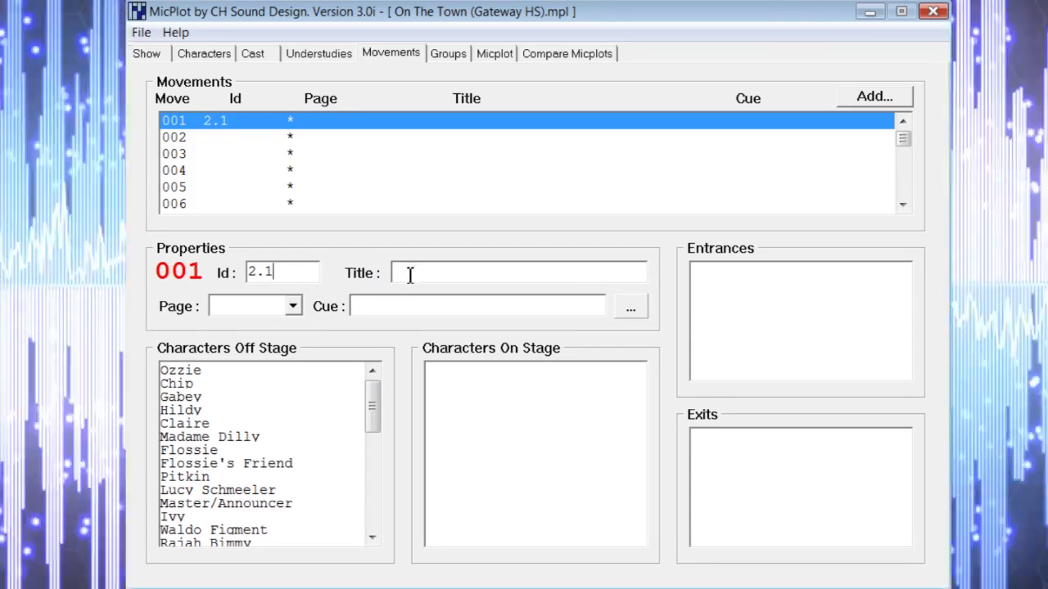
text(Ozzie-G)
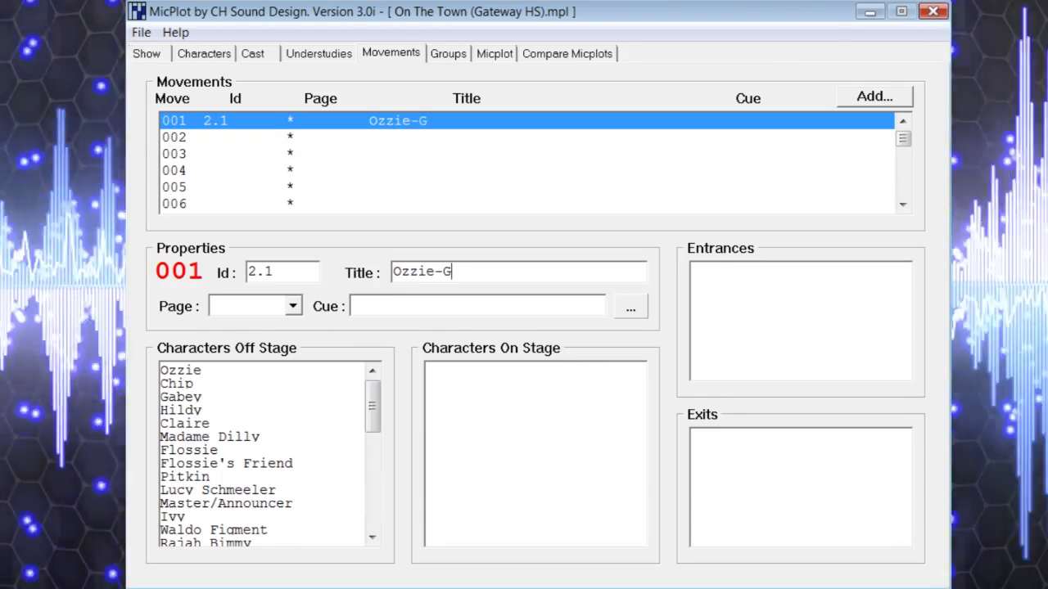
key(Backspace)
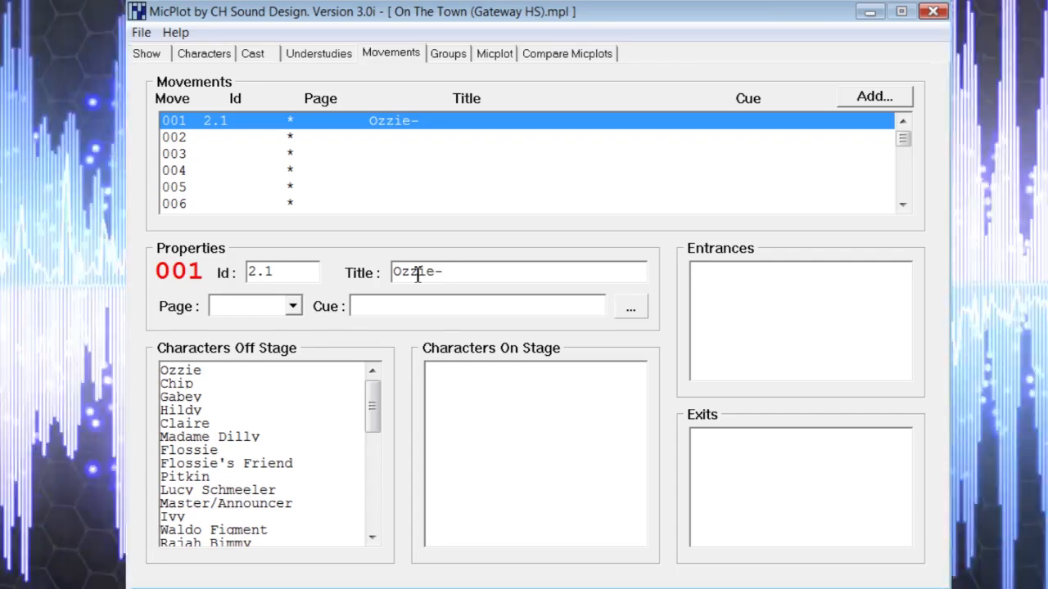
text(Chip)
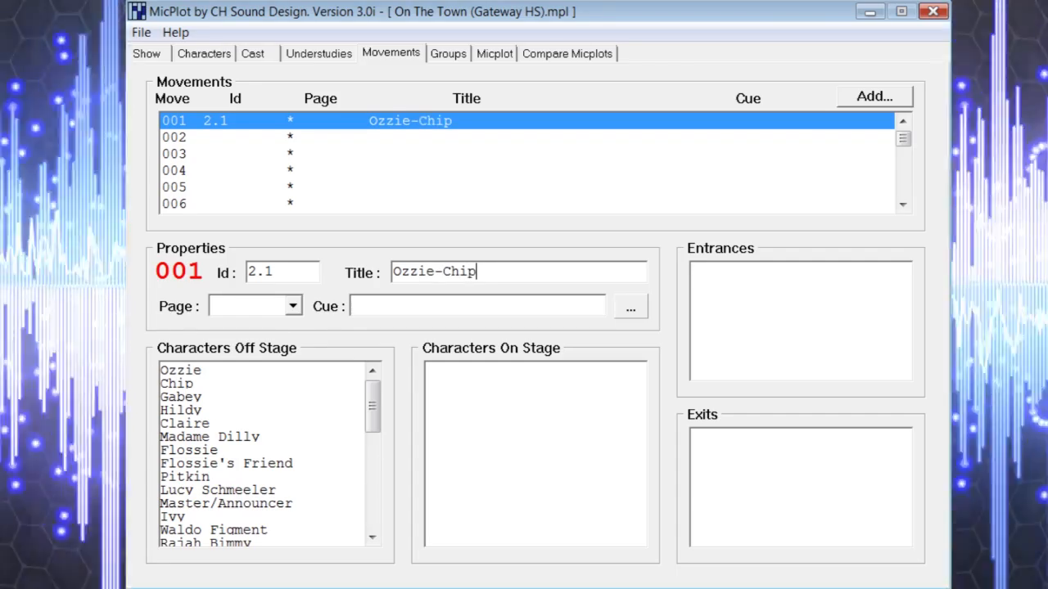
text(-G)
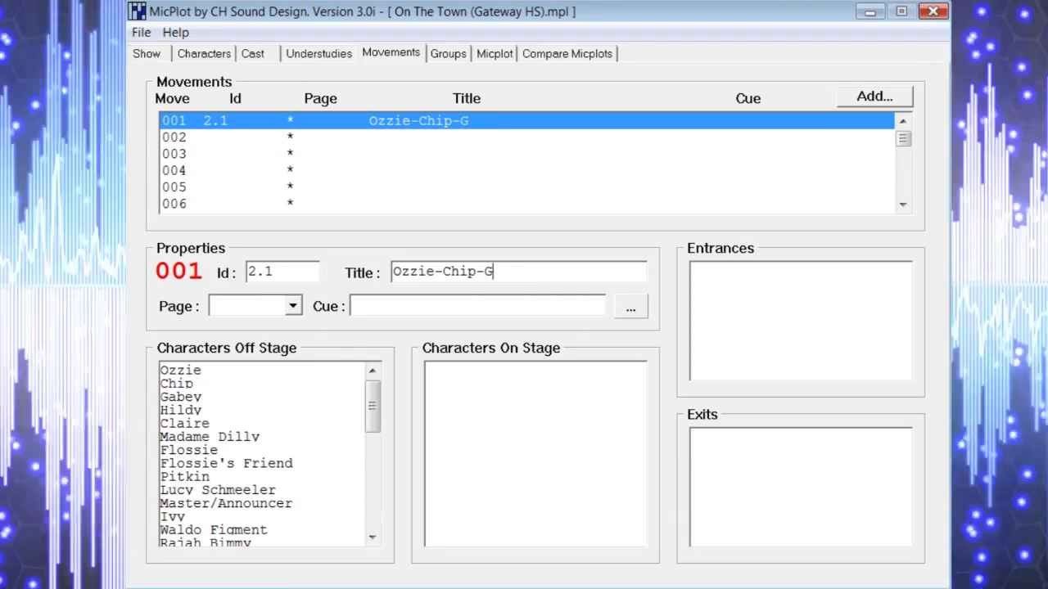
text(abey)
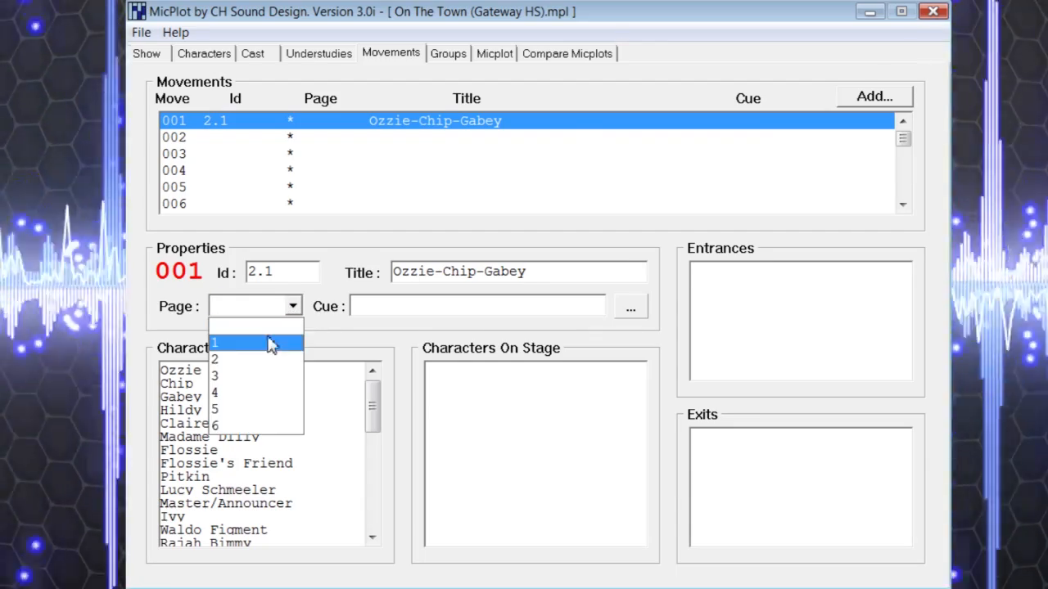
Step: Assign movement 001 to page 2
click(214, 358)
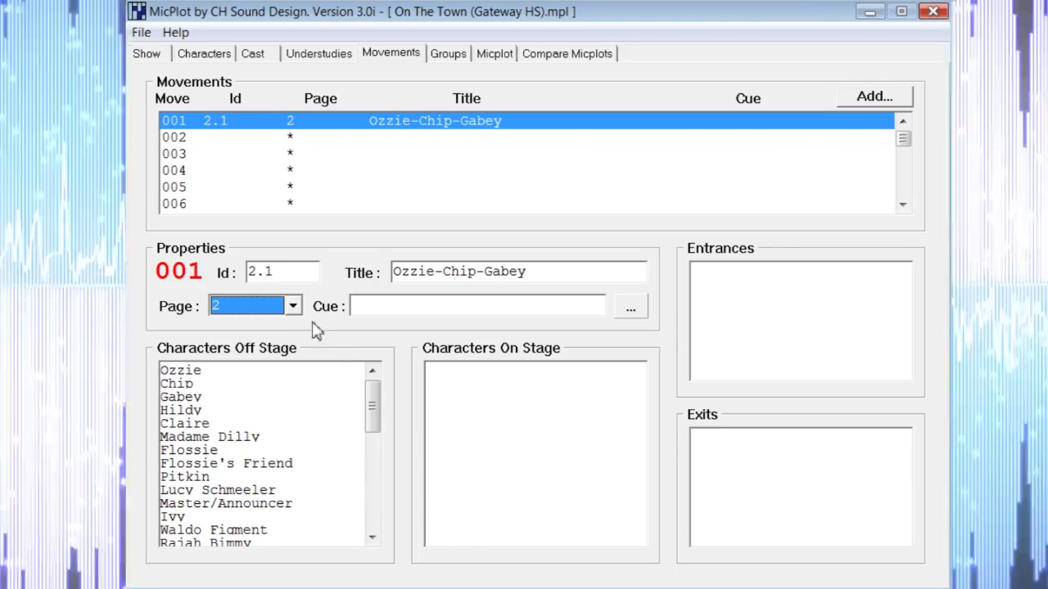
click(291, 306)
text(/Old)
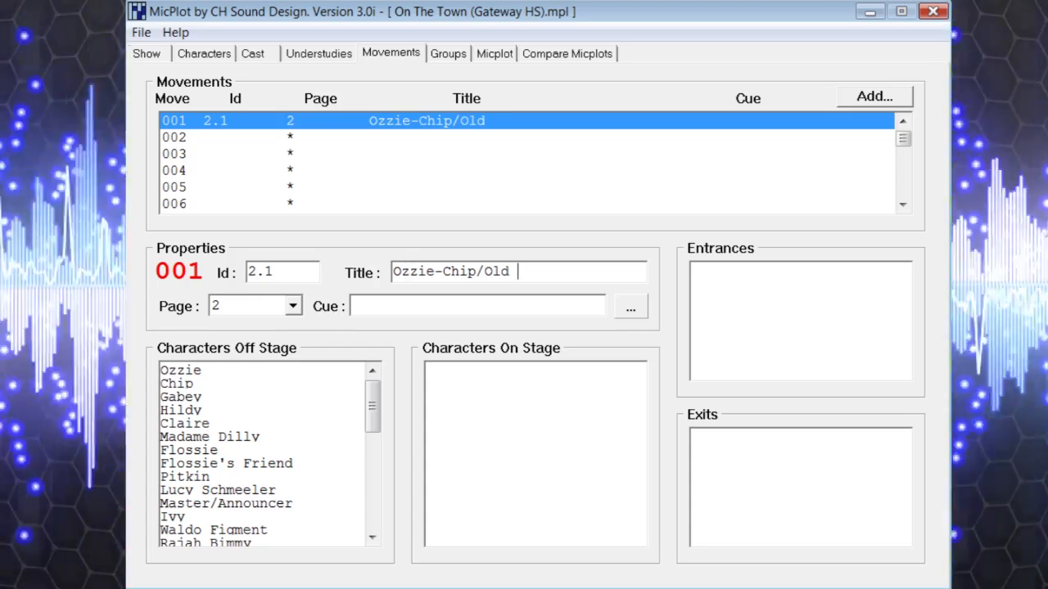
Step: Retitle movement 001 'Ozzie-Chip/Old Lady X' with Ozzie and Chip entering on stage
text(Lady X)
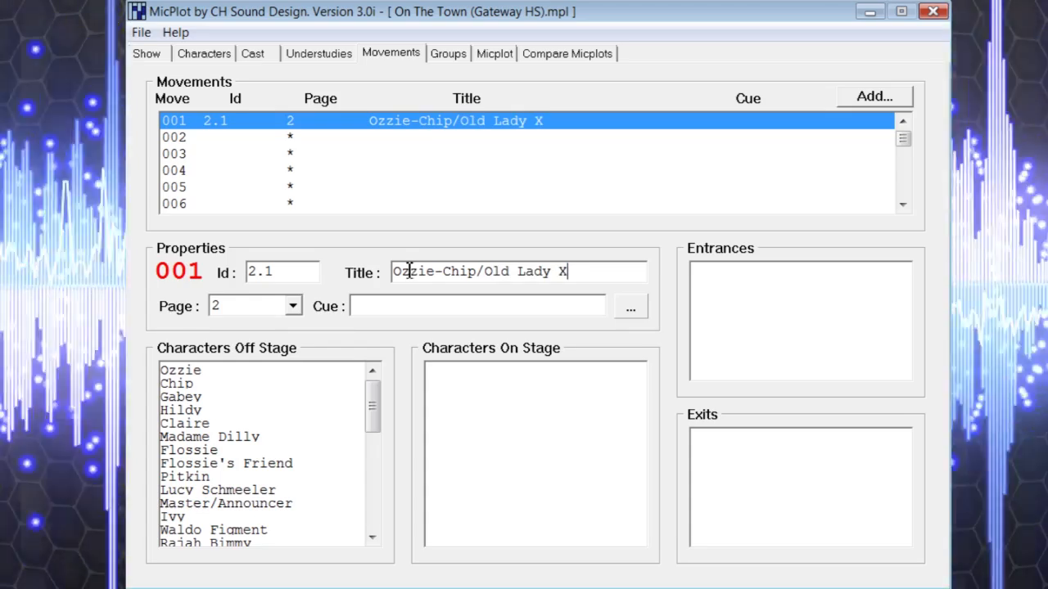
click(181, 370)
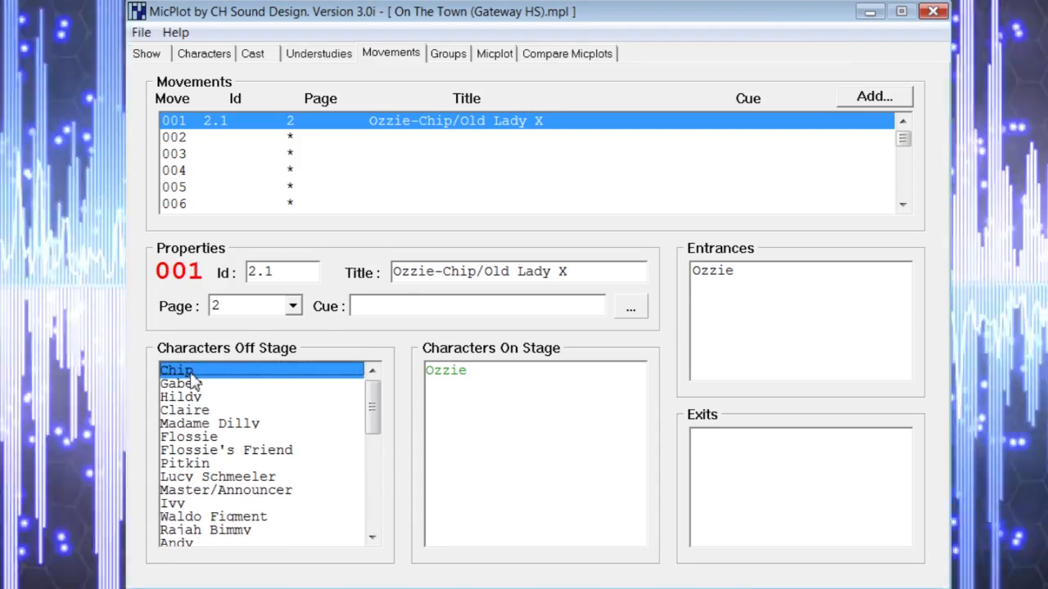
double_click(177, 370)
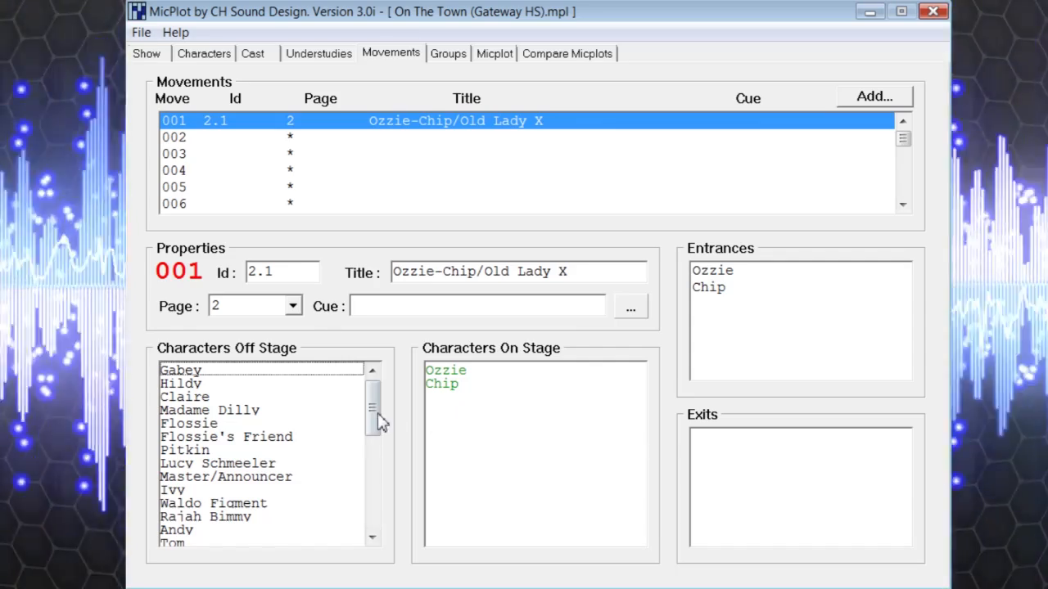
drag(374, 409, 373, 455)
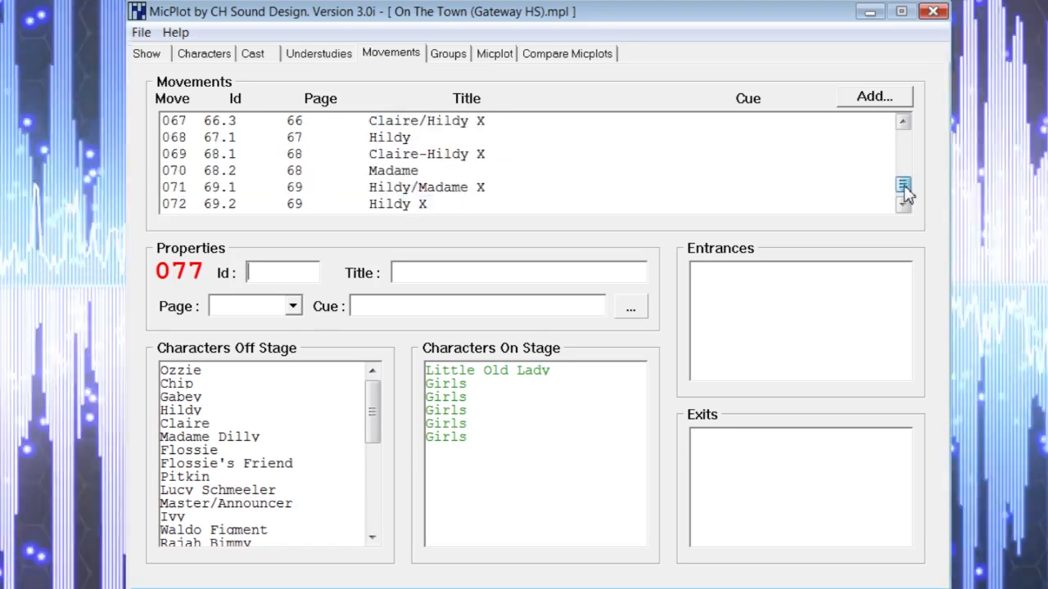
click(904, 121)
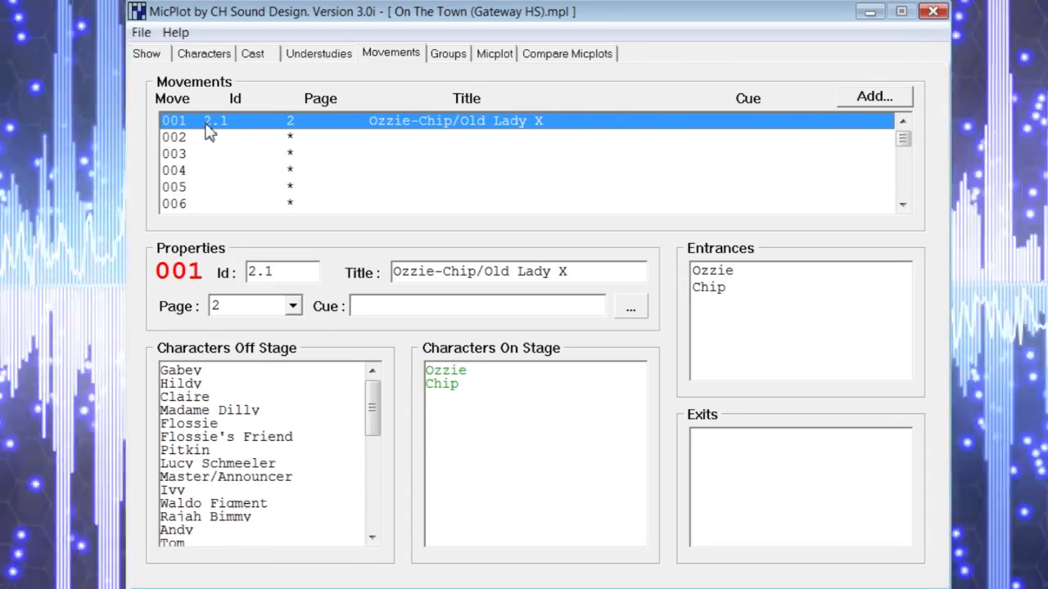
mouse_move(229, 123)
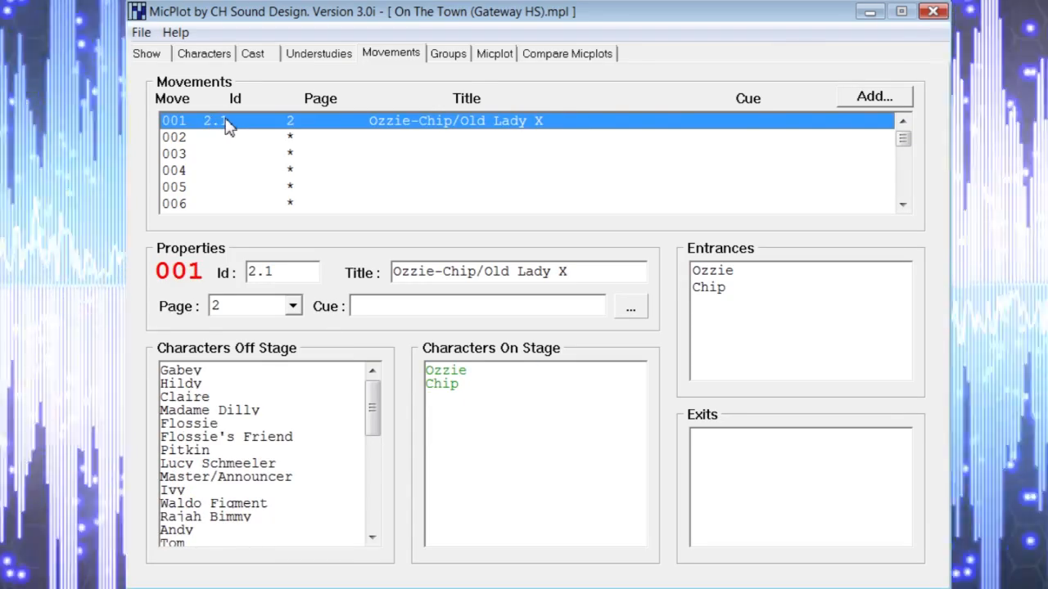
Step: Insert a blank movement before 001 and give it the Id 2.05
right_click(221, 121)
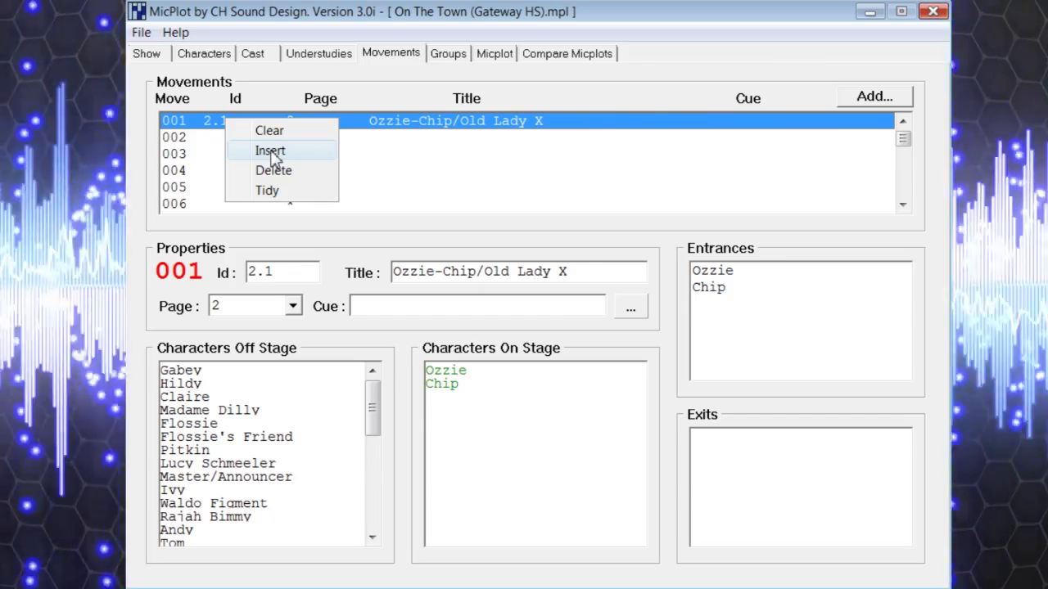
click(270, 150)
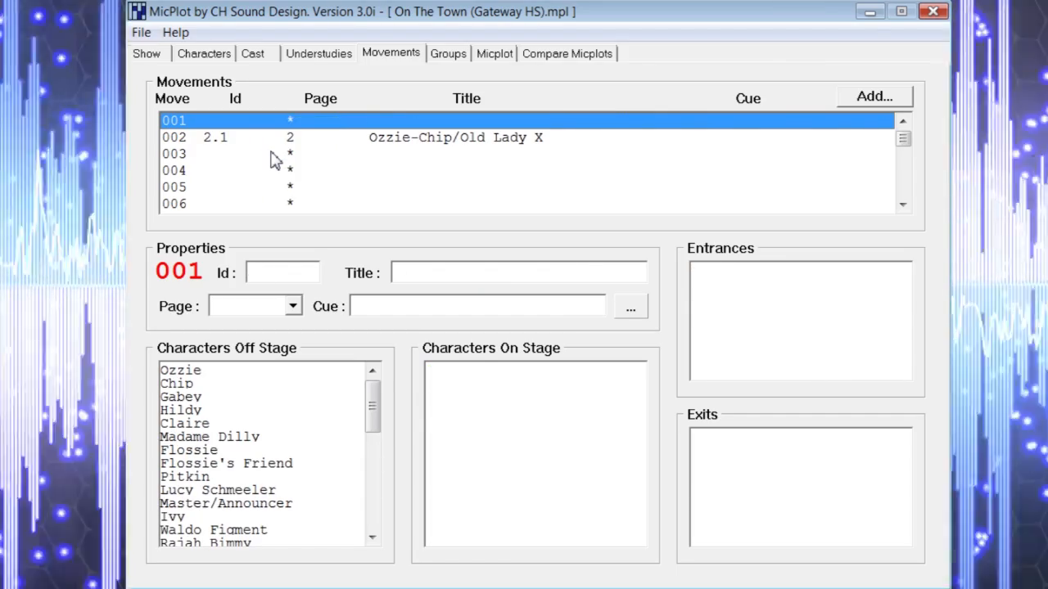
text(2.05)
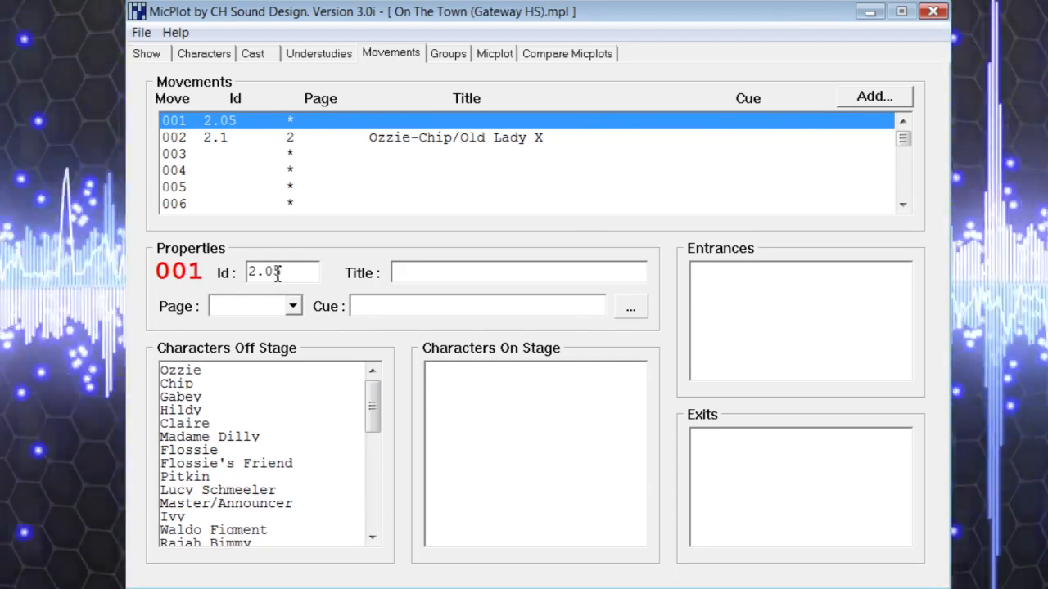
Step: Assign the new movement 001 (Id 2.05) to page 2
click(293, 306)
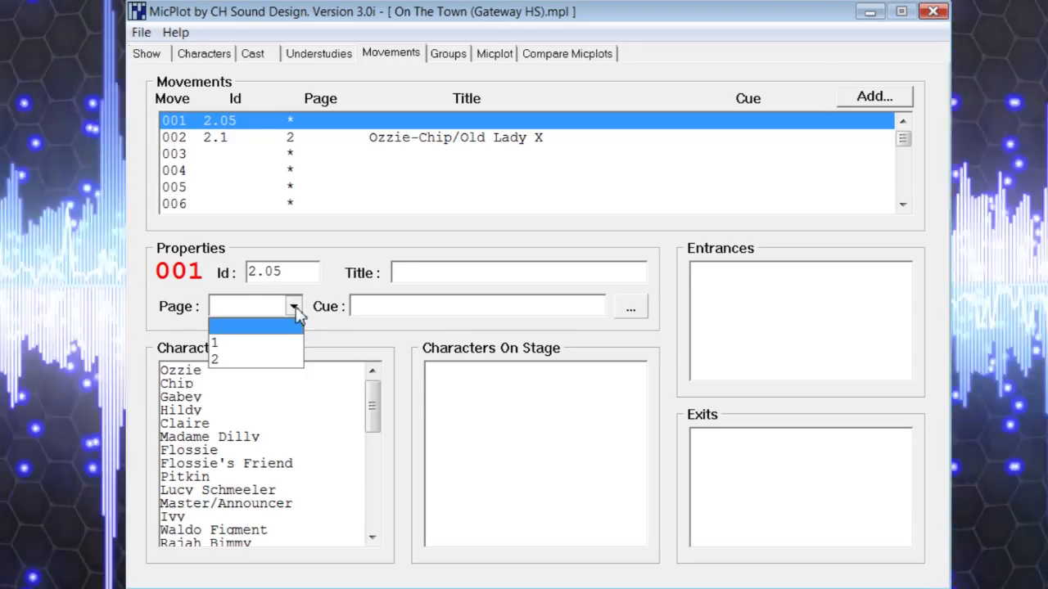
click(237, 362)
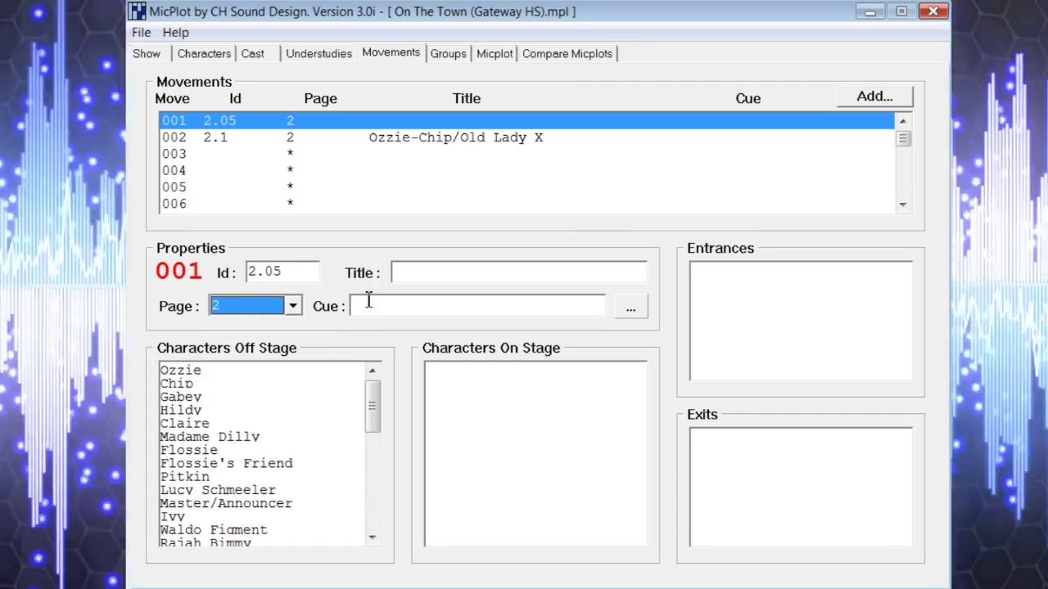
mouse_move(342, 275)
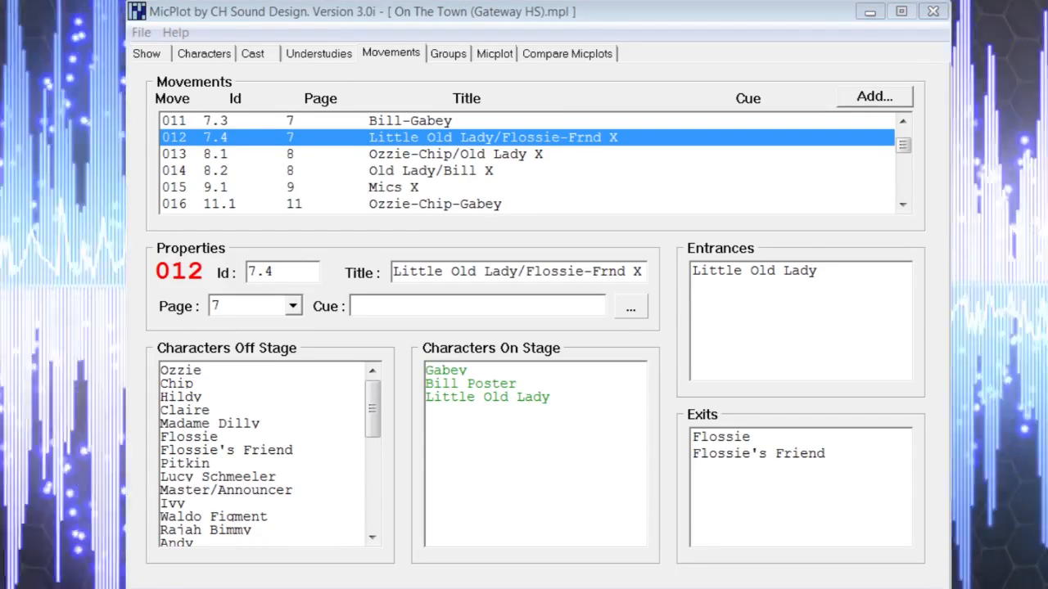
Step: Display movement 013 'Ozzie-Chip/Old Lady X' (Id 8.1, page 8) with its entrances and exits
click(455, 154)
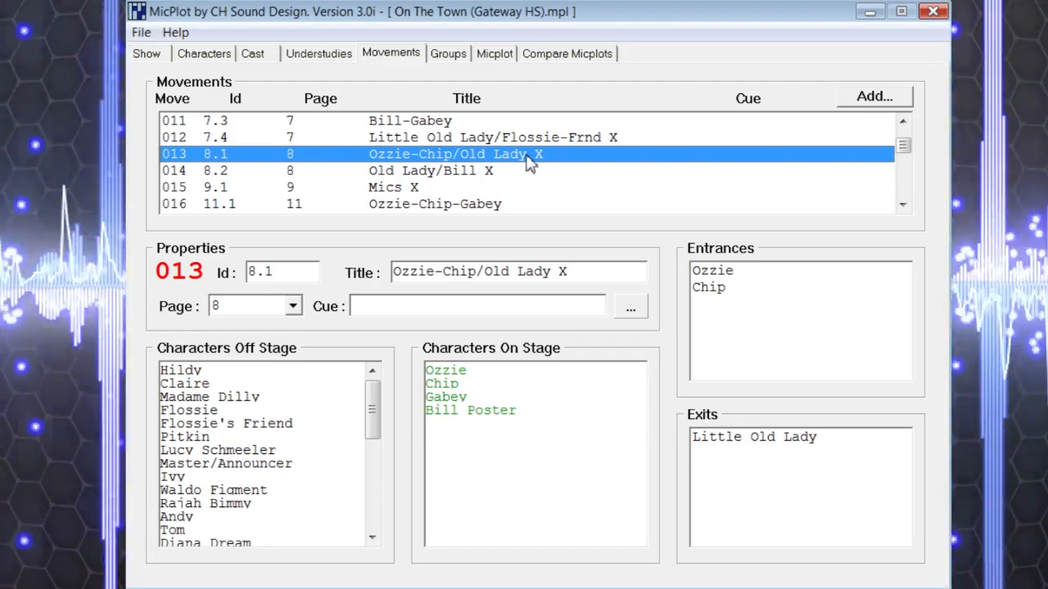
mouse_move(717, 281)
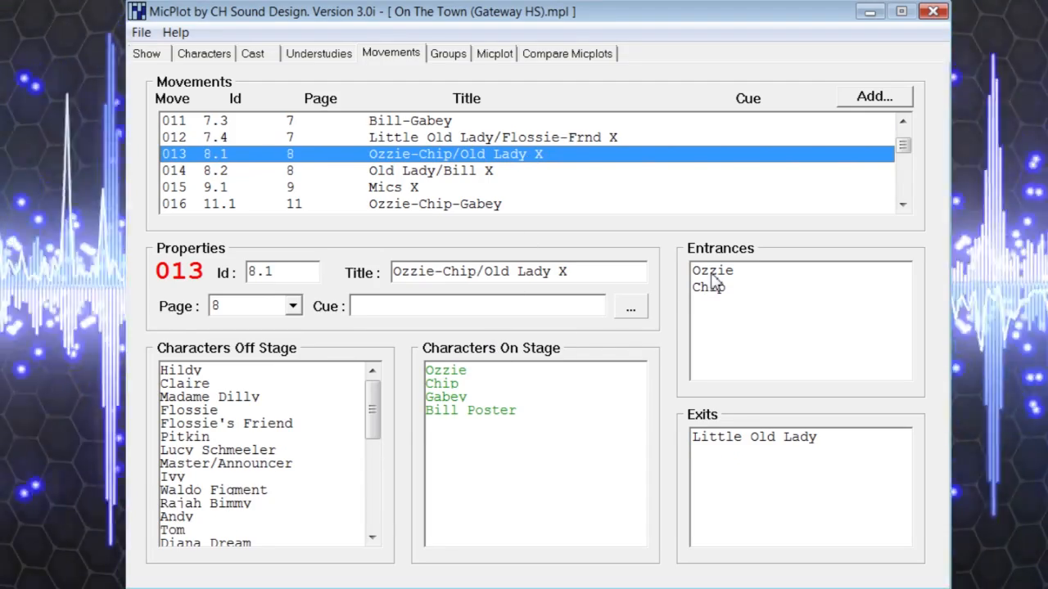
mouse_move(721, 301)
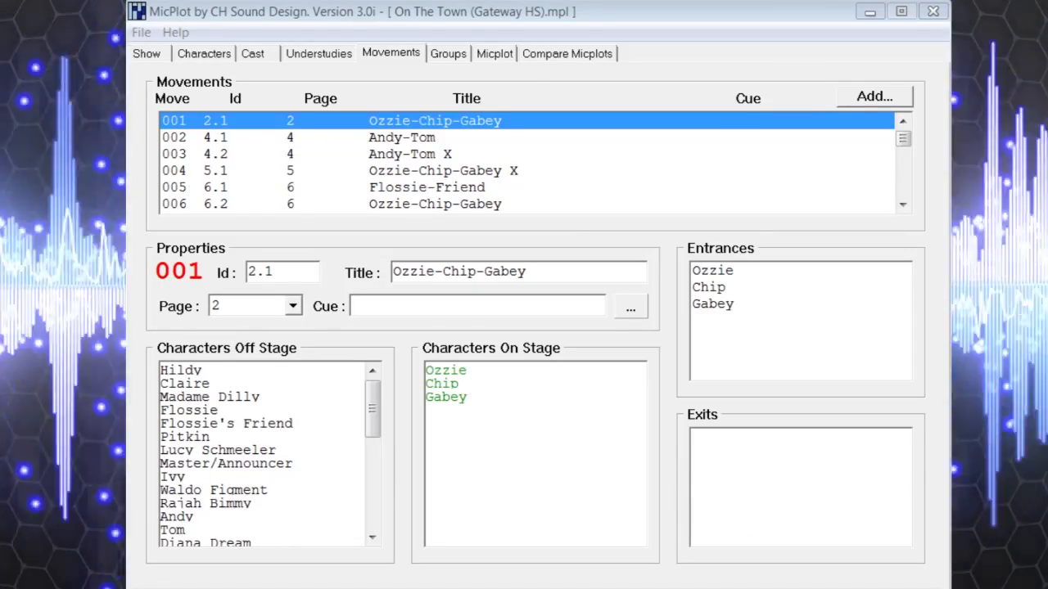
Step: Scroll through the full cue list to the interval and back to the top
click(904, 203)
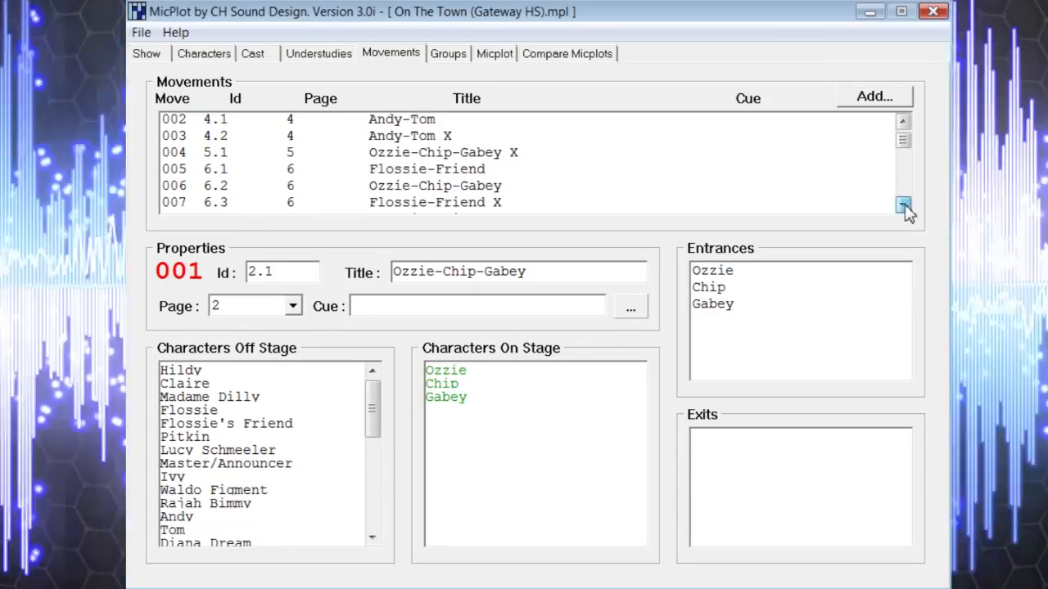
click(904, 206)
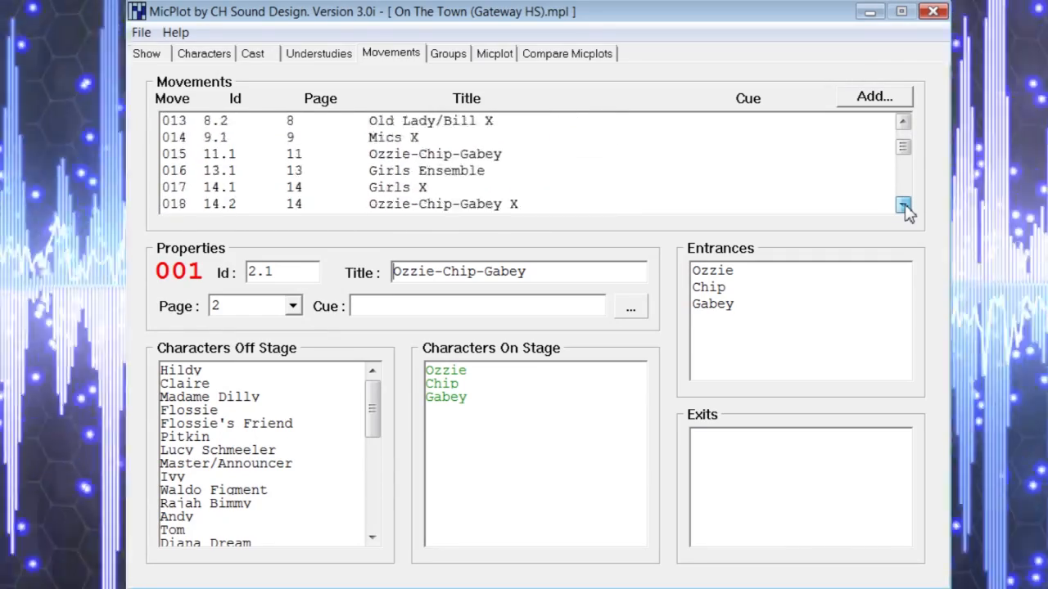
click(904, 204)
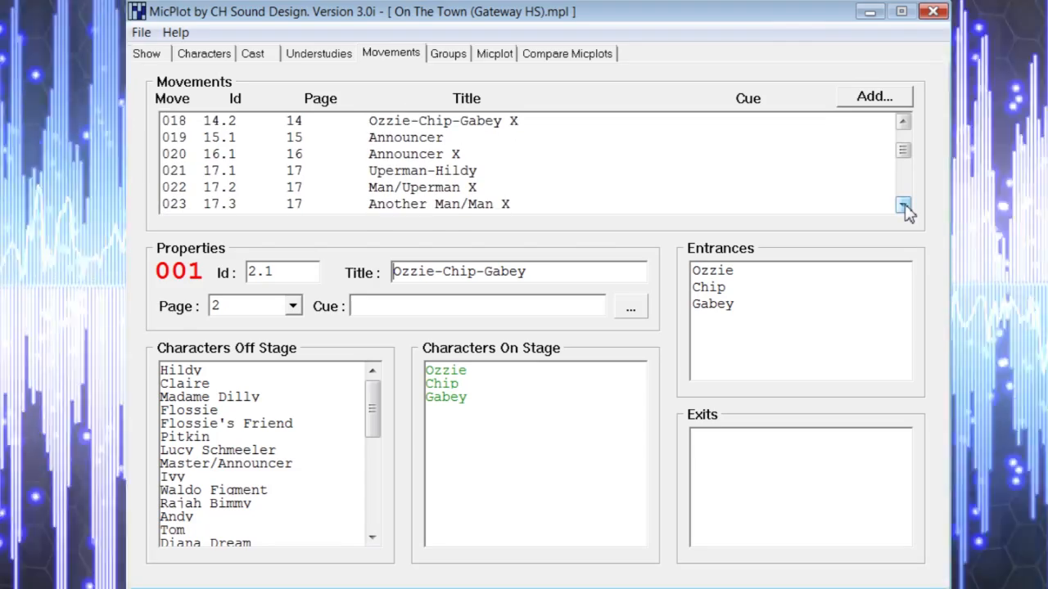
click(904, 206)
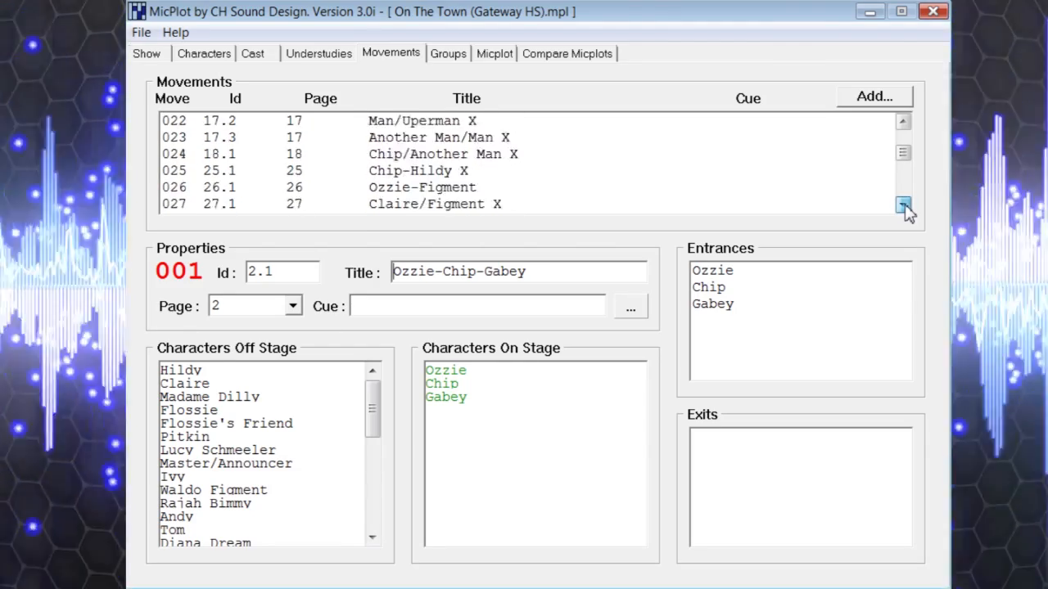
click(903, 207)
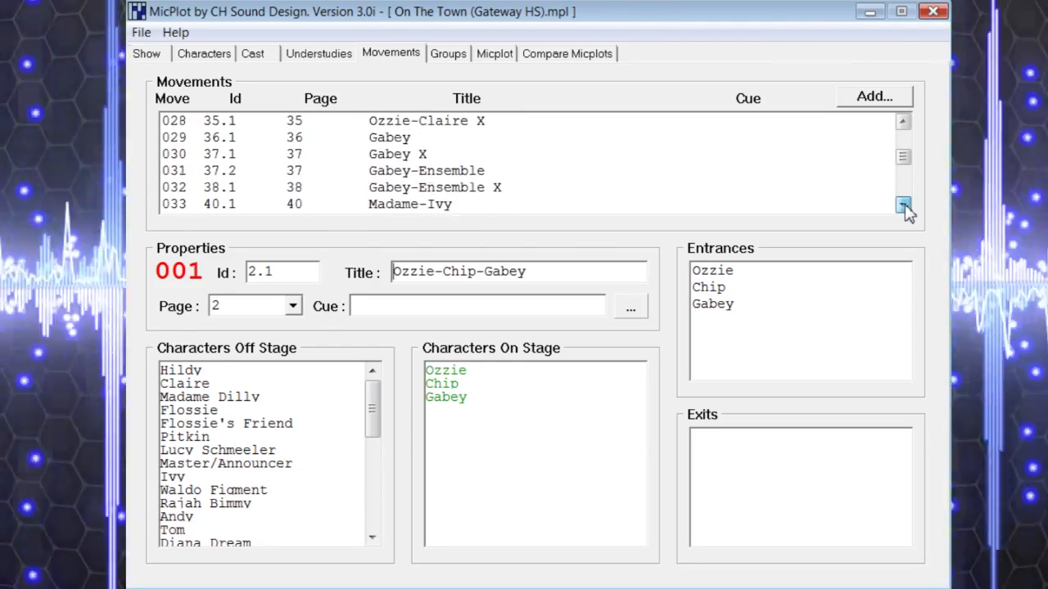
click(904, 207)
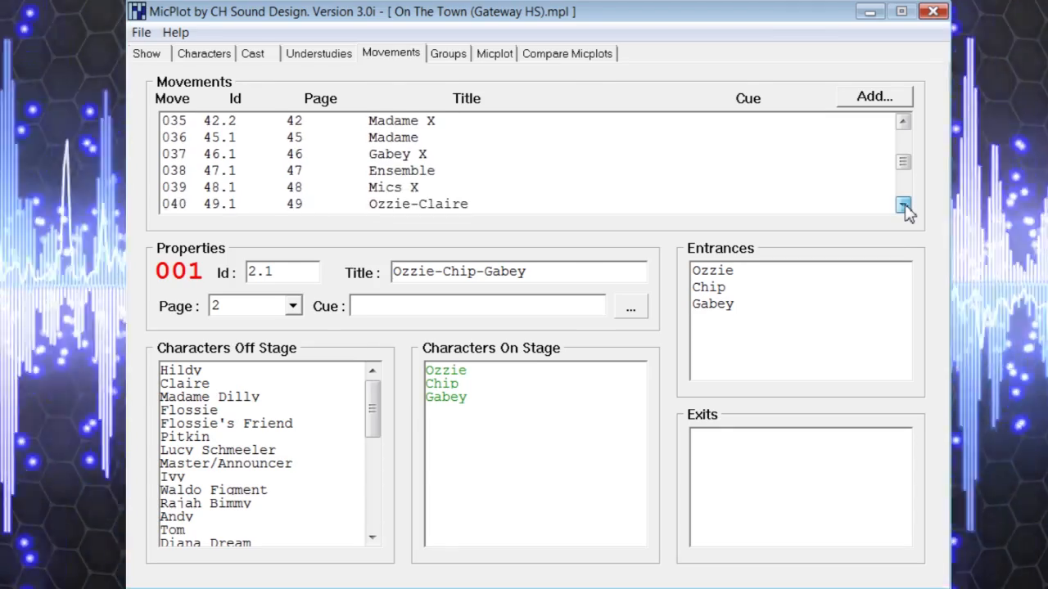
click(903, 207)
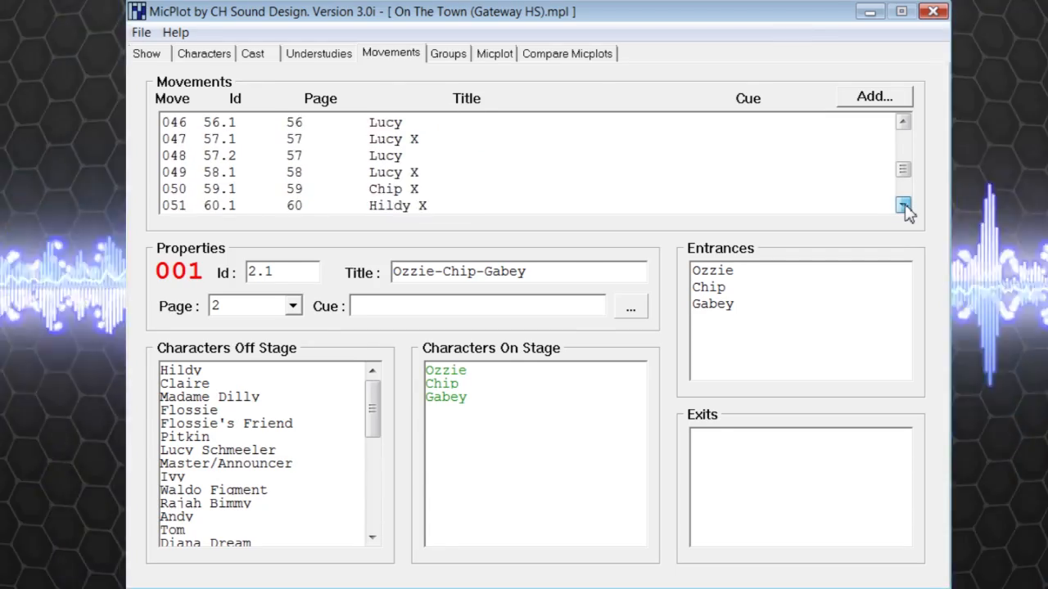
click(904, 206)
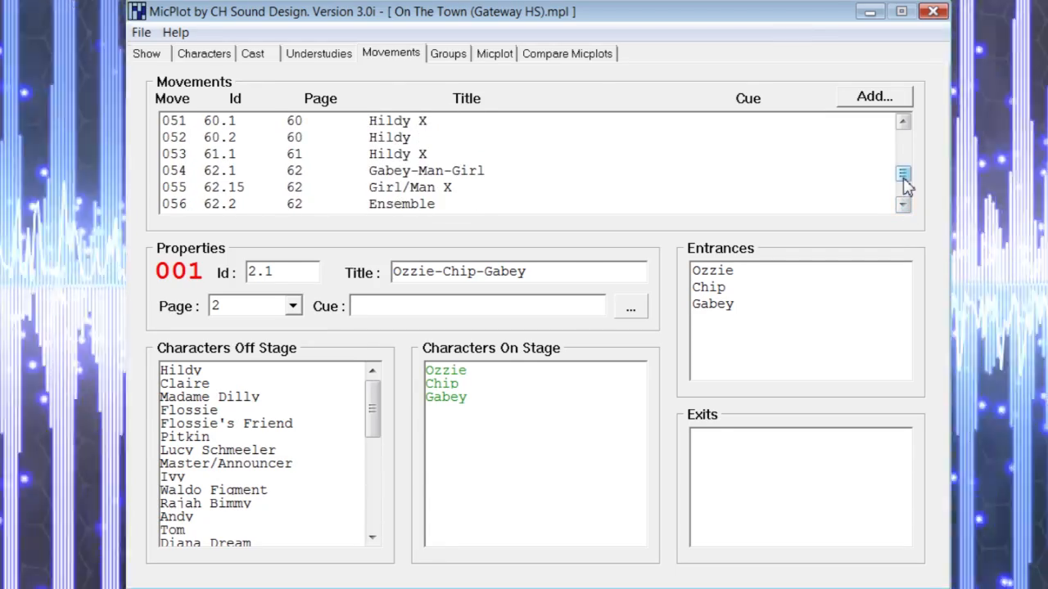
scroll(down, 3)
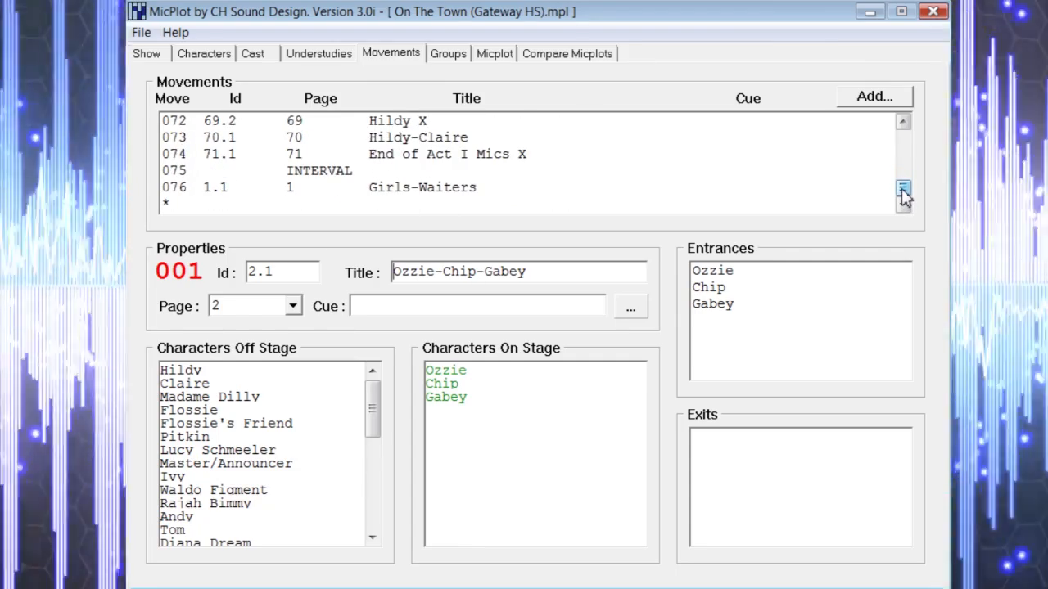
click(904, 144)
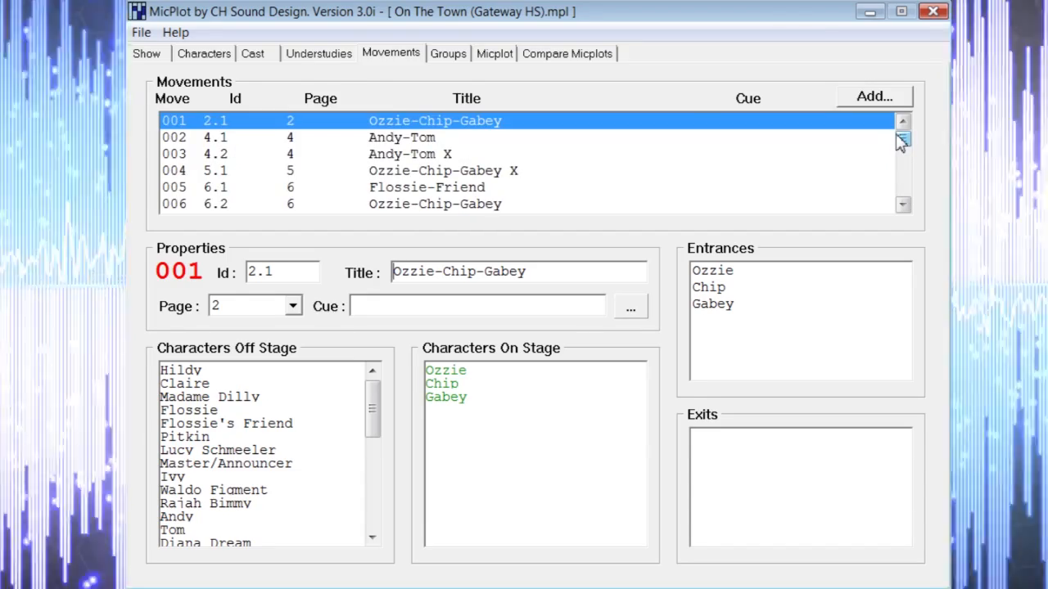
Step: Switch to the Groups page showing the cast ungrouped
click(449, 52)
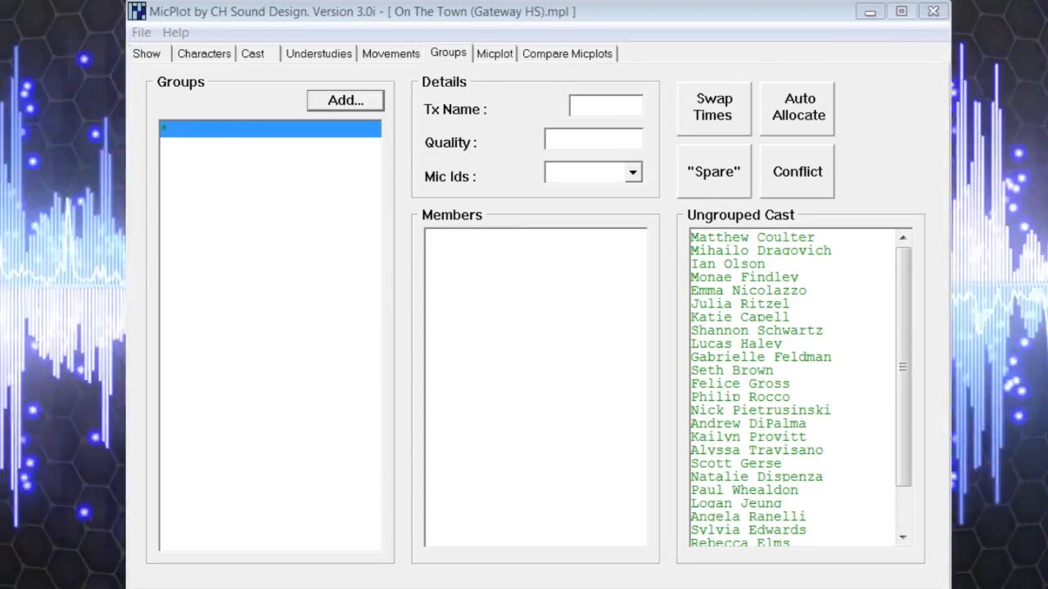